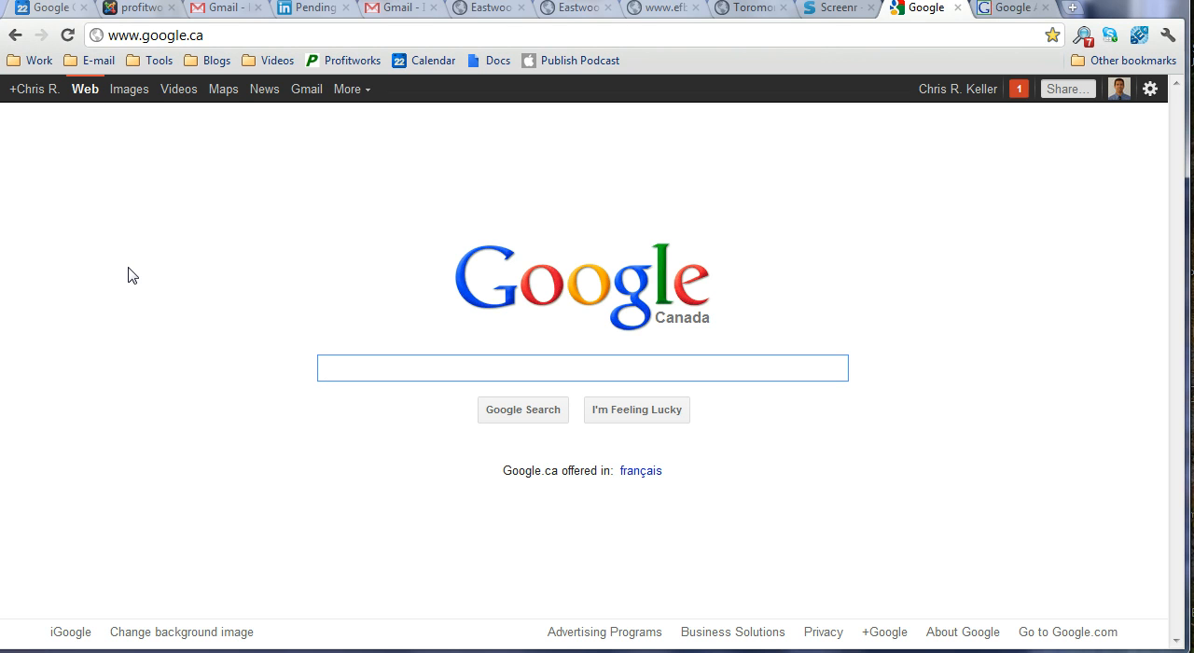
# Search Google for 'oakville mls listings'.
pyautogui.click(582, 367)
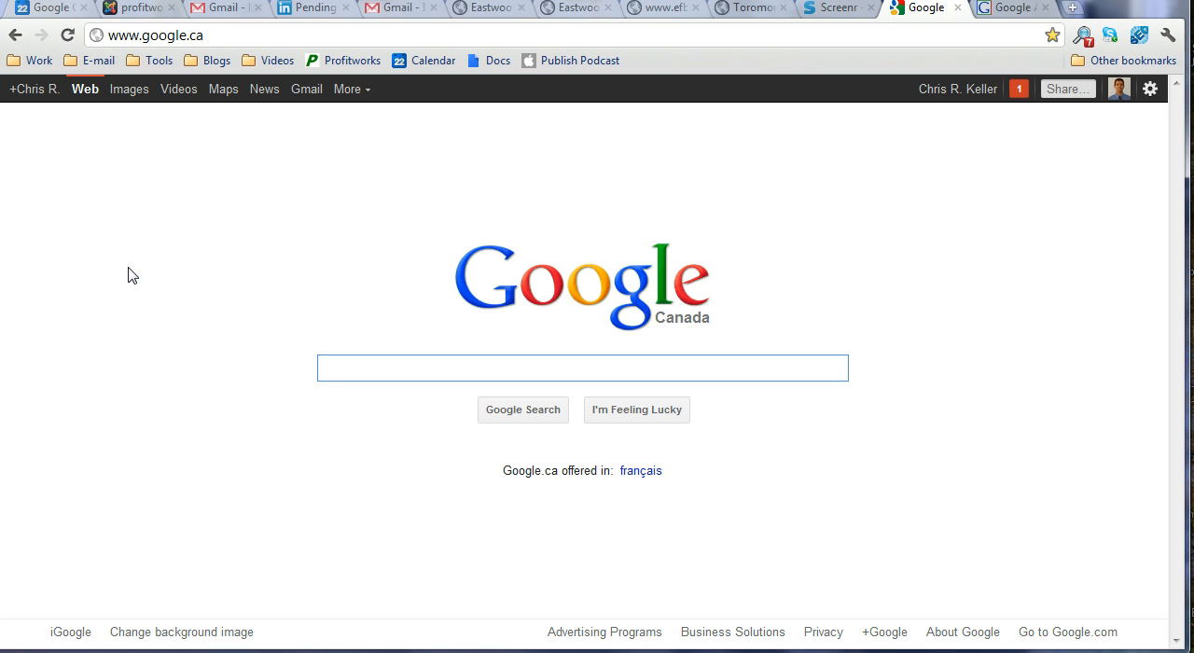
pyautogui.click(582, 368)
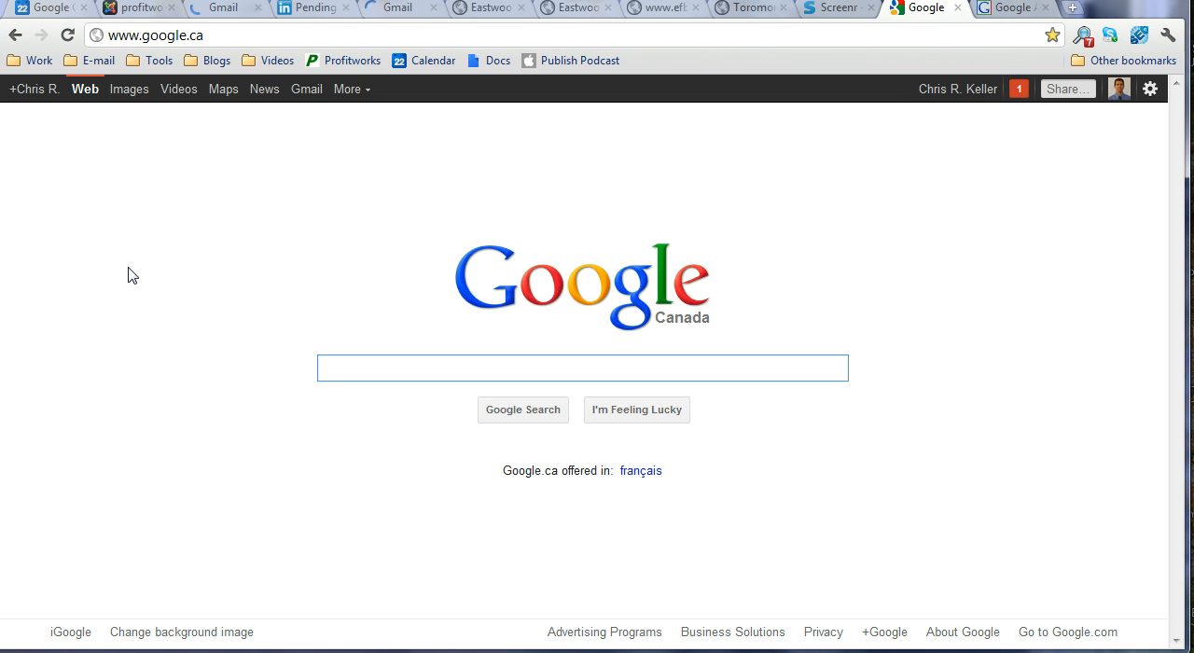
pyautogui.click(582, 367)
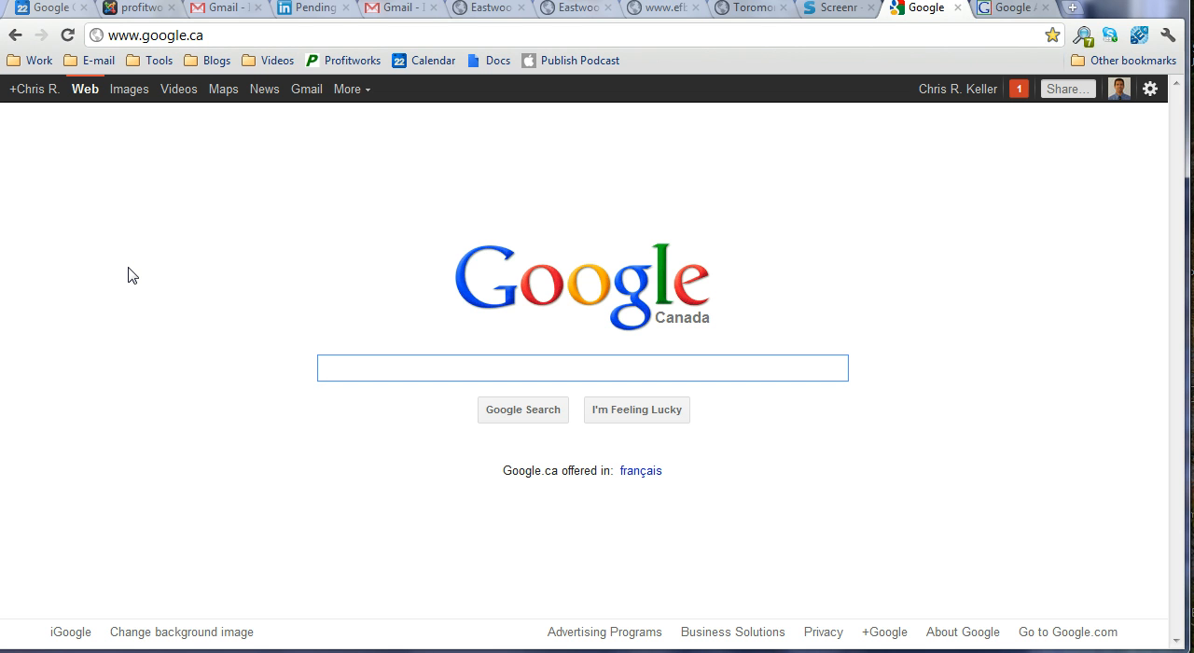
pyautogui.write('oakville mls listings')
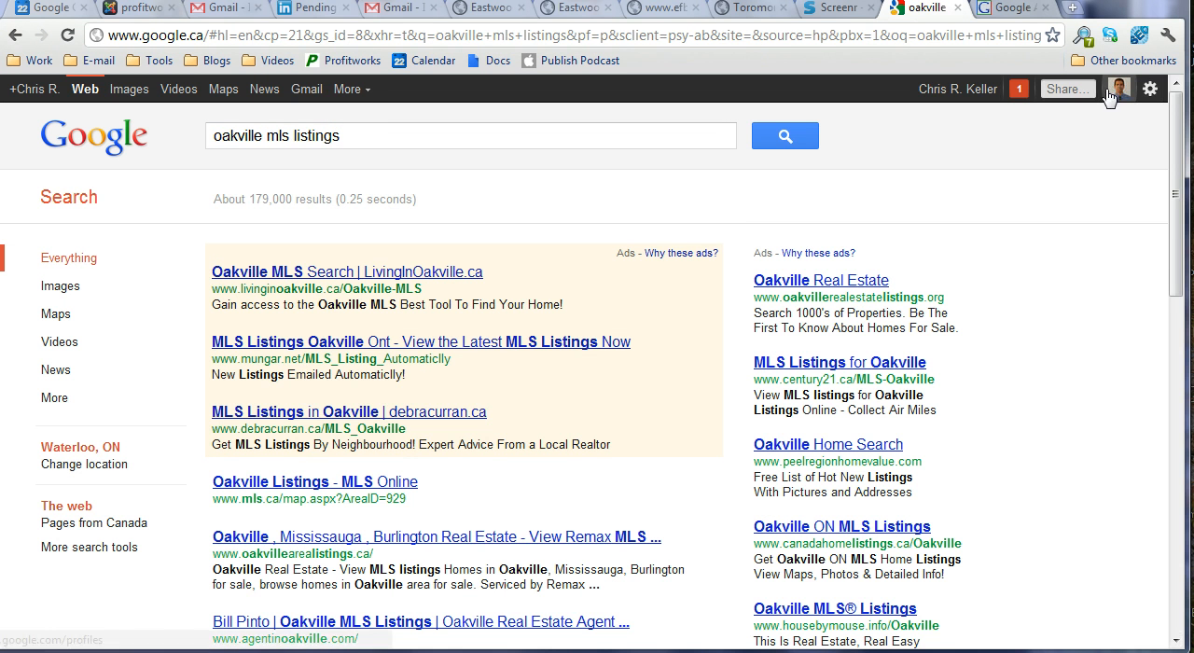
pyautogui.moveTo(587, 278)
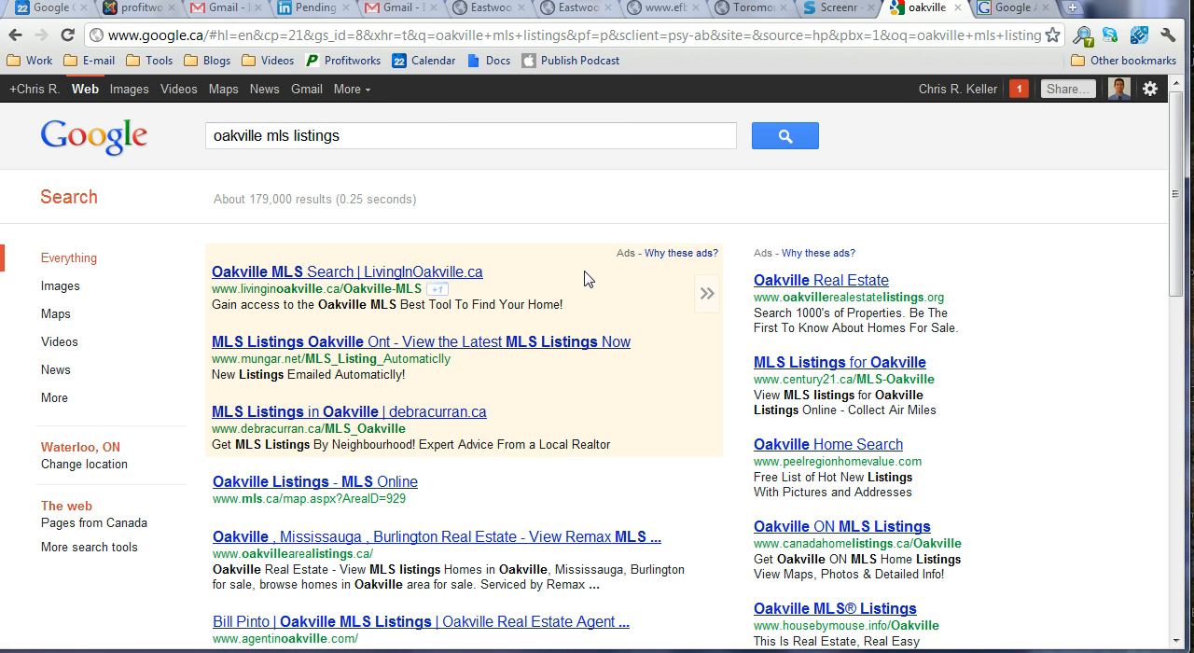
# Open the second page of results and scroll through it.
pyautogui.scroll(-3)
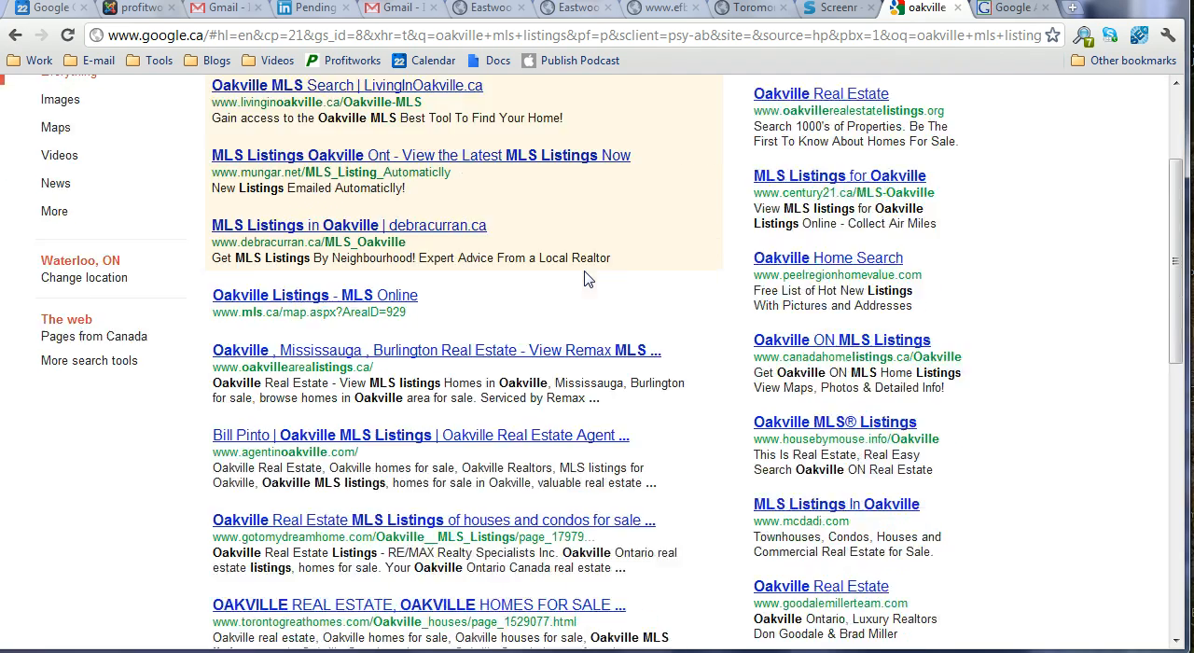
pyautogui.scroll(-3)
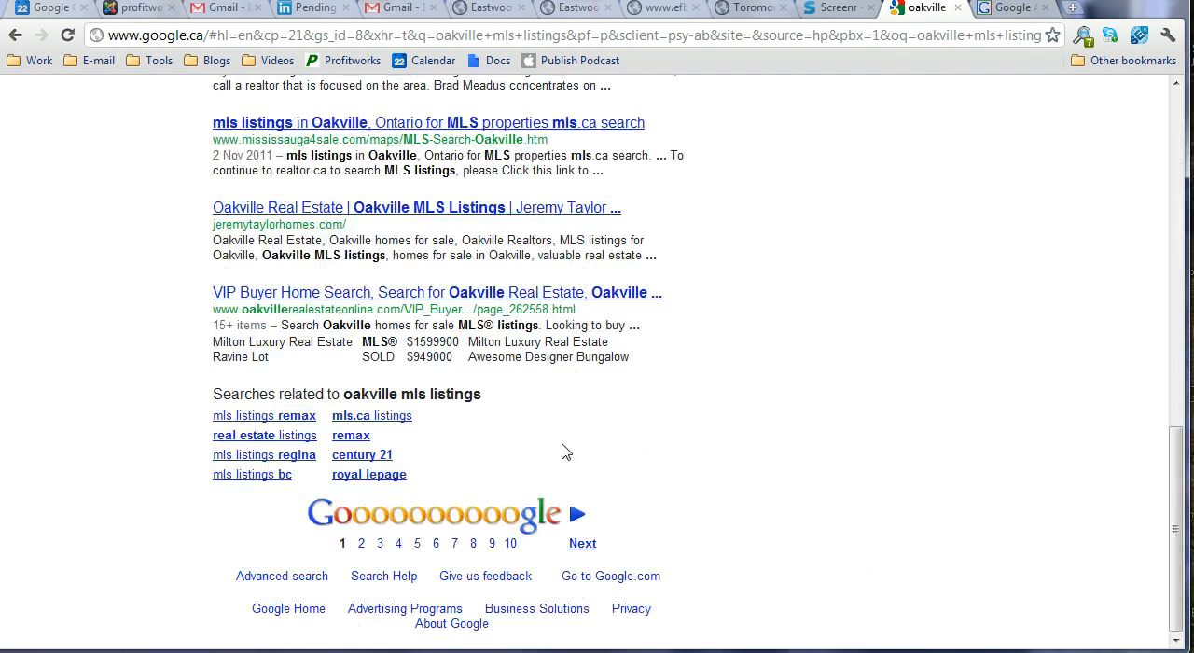
pyautogui.click(361, 543)
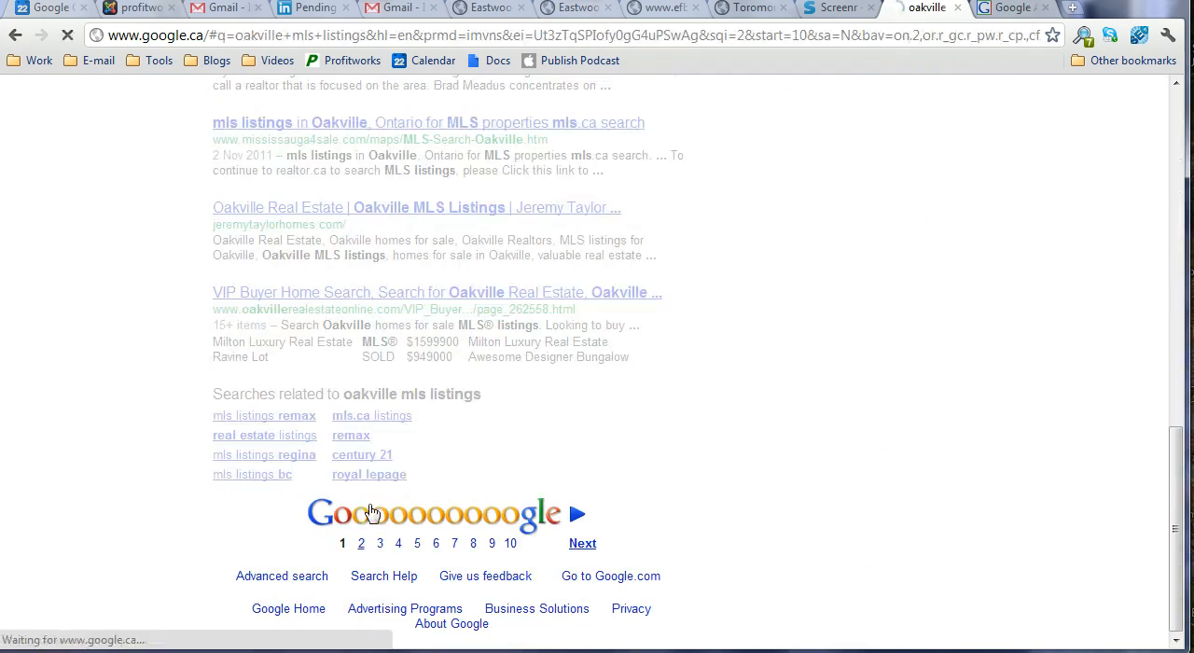
pyautogui.click(361, 542)
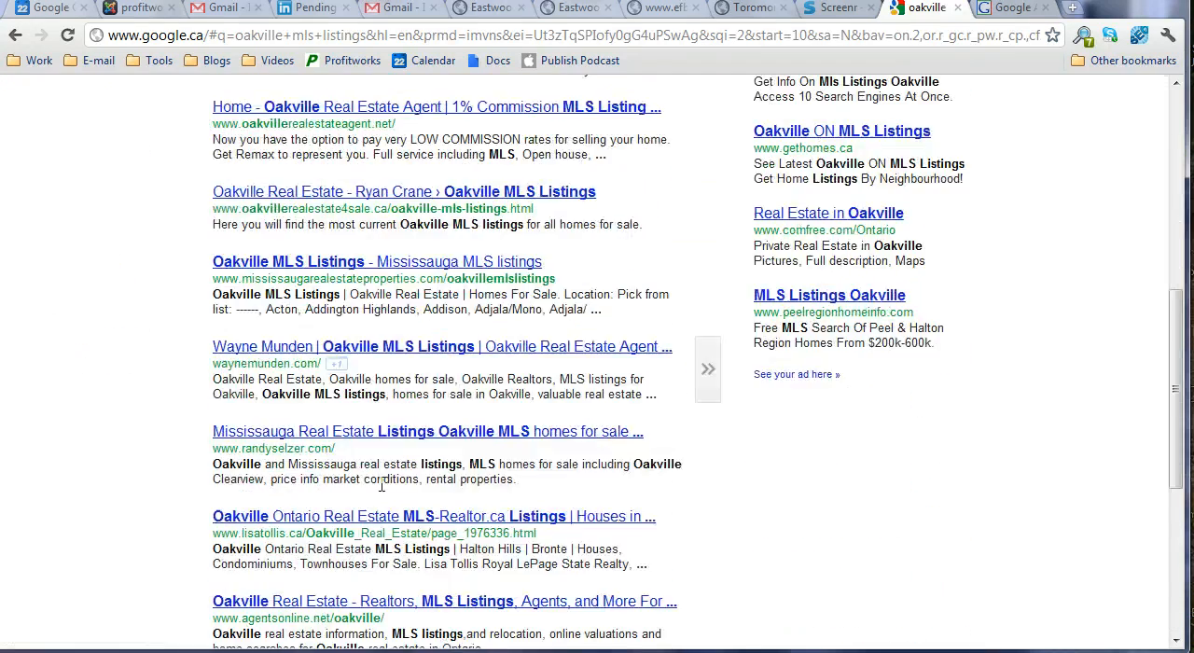
pyautogui.scroll(-3)
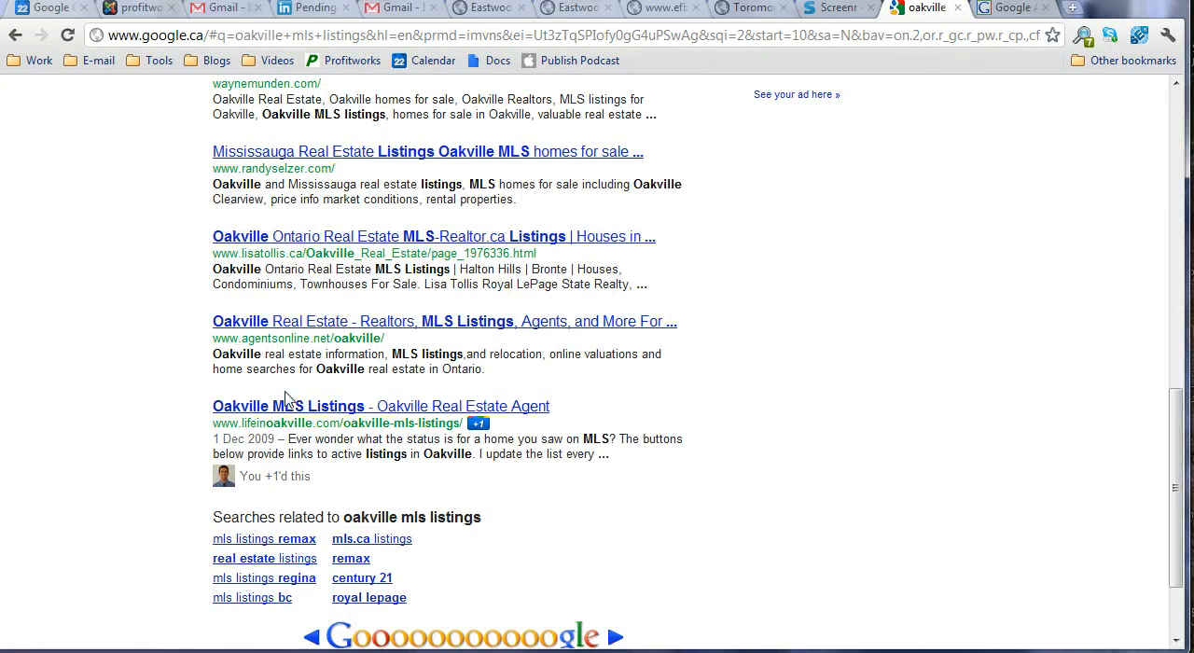
pyautogui.moveTo(526, 517)
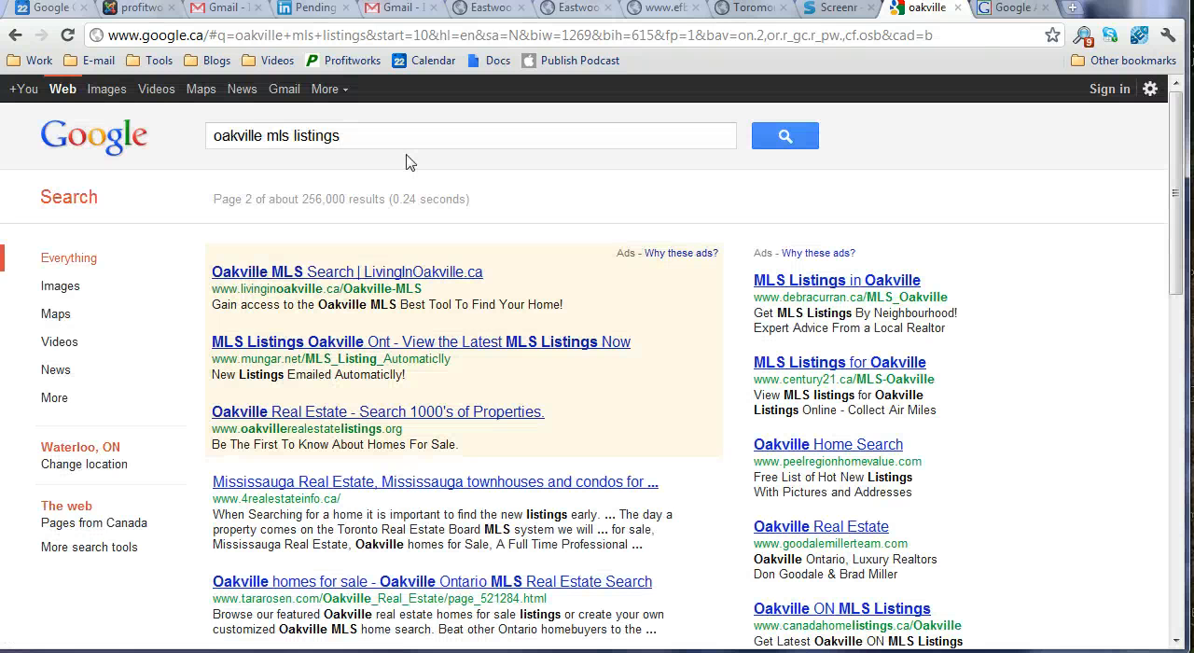
# Reload the page 2 results while signed out and scroll through them.
pyautogui.click(471, 135)
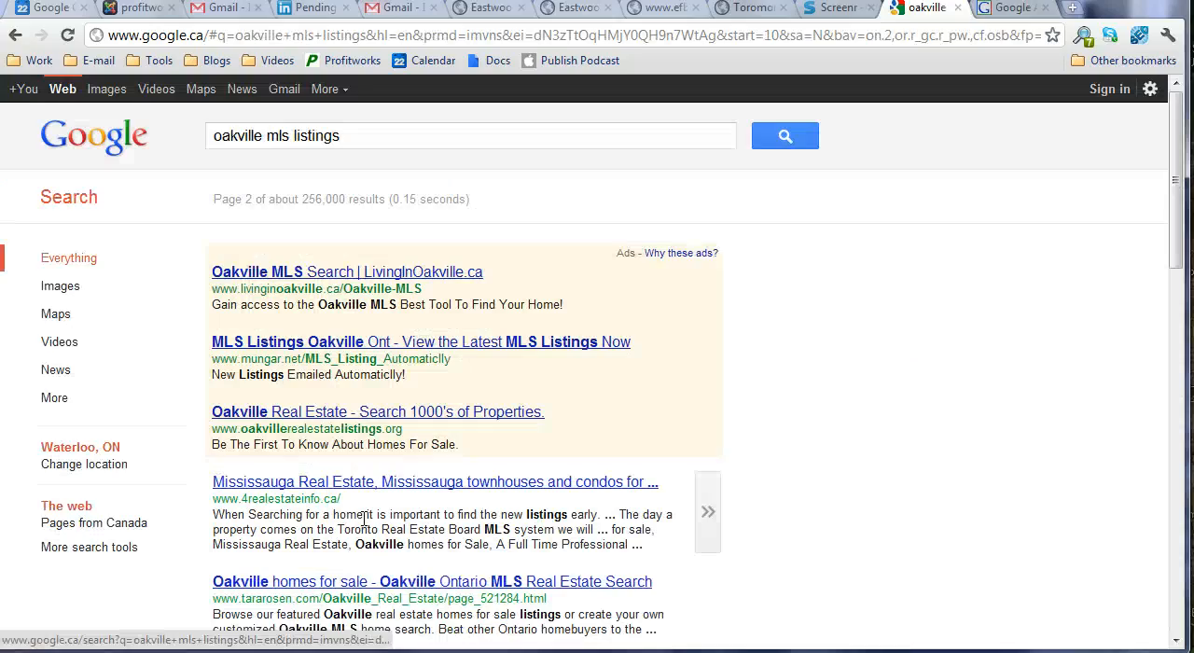
pyautogui.scroll(-3)
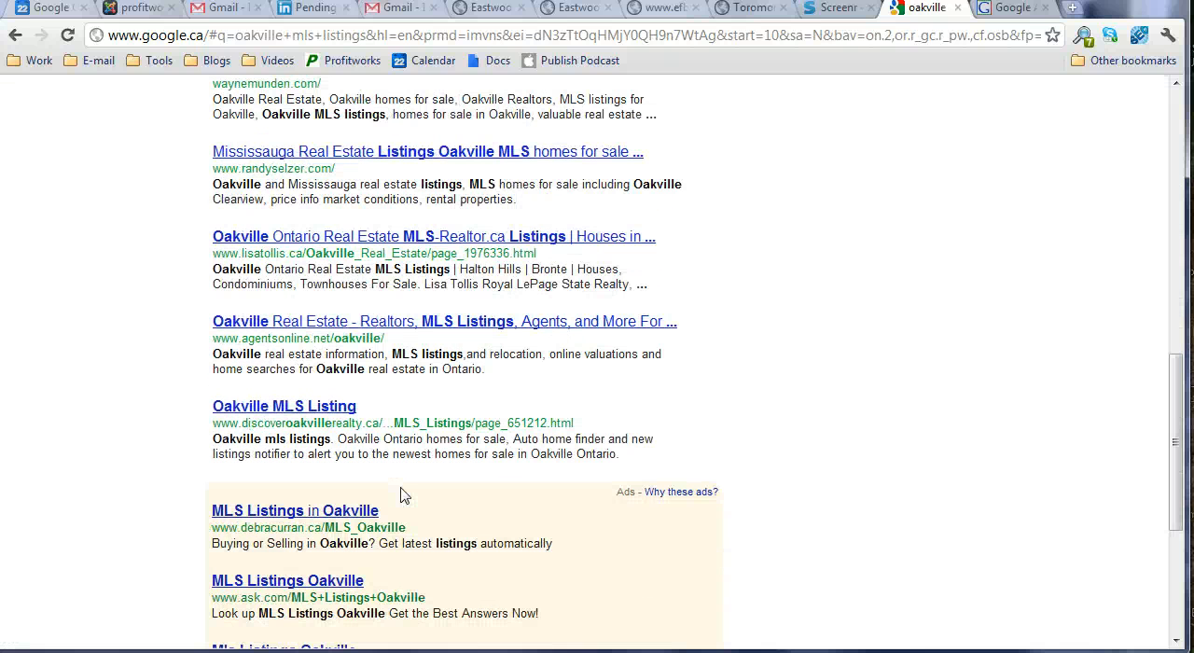
pyautogui.scroll(-3)
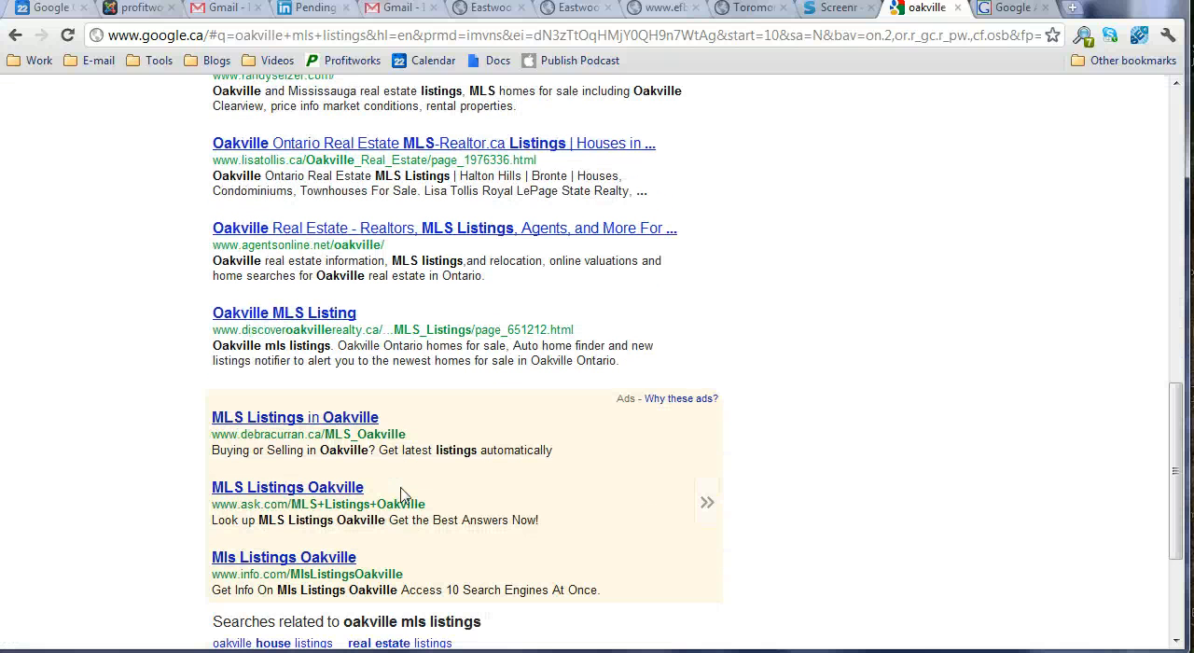
pyautogui.scroll(-3)
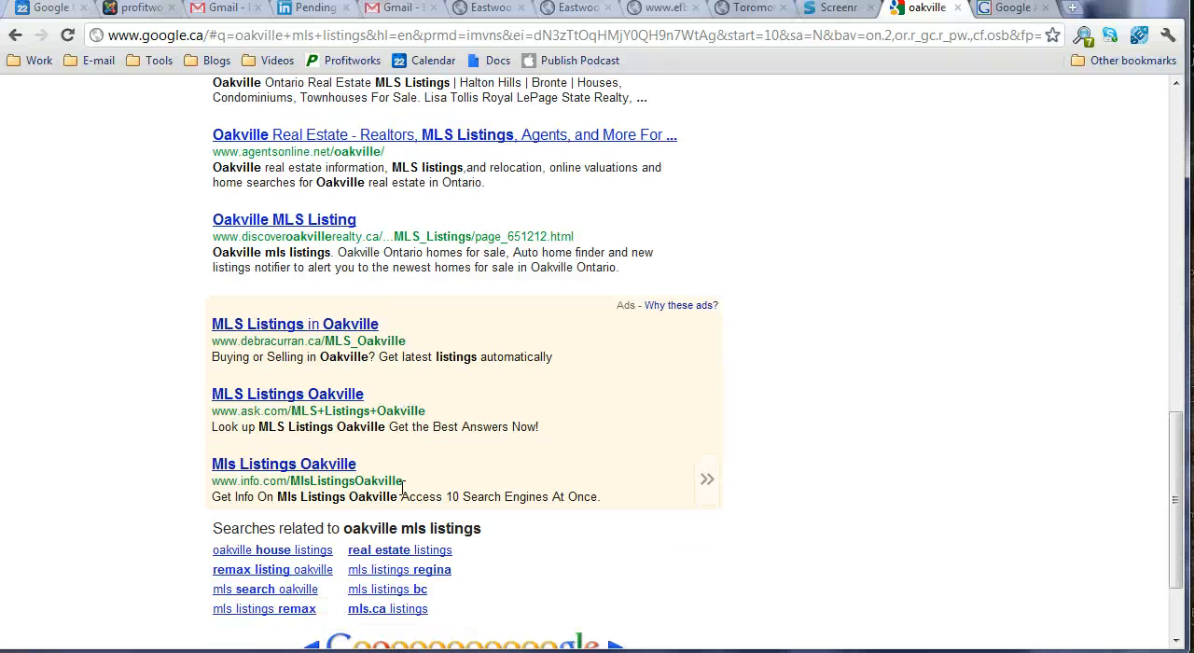
pyautogui.scroll(-3)
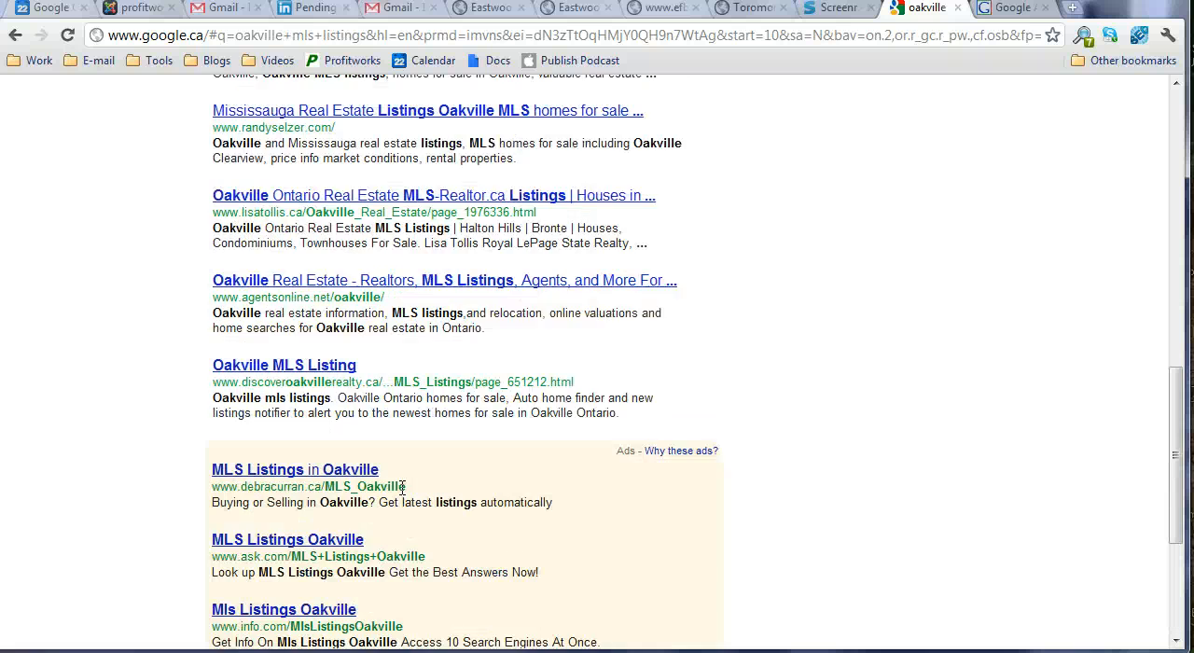
pyautogui.scroll(-3)
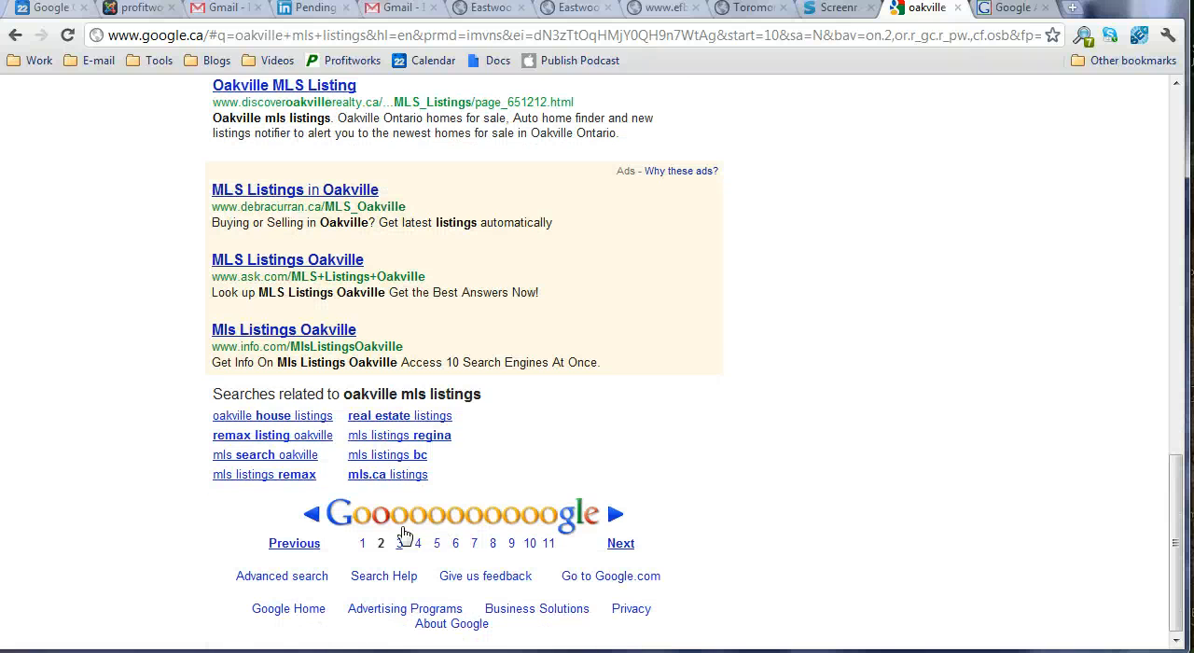
# Go to the third page of results and scroll down it.
pyautogui.click(399, 543)
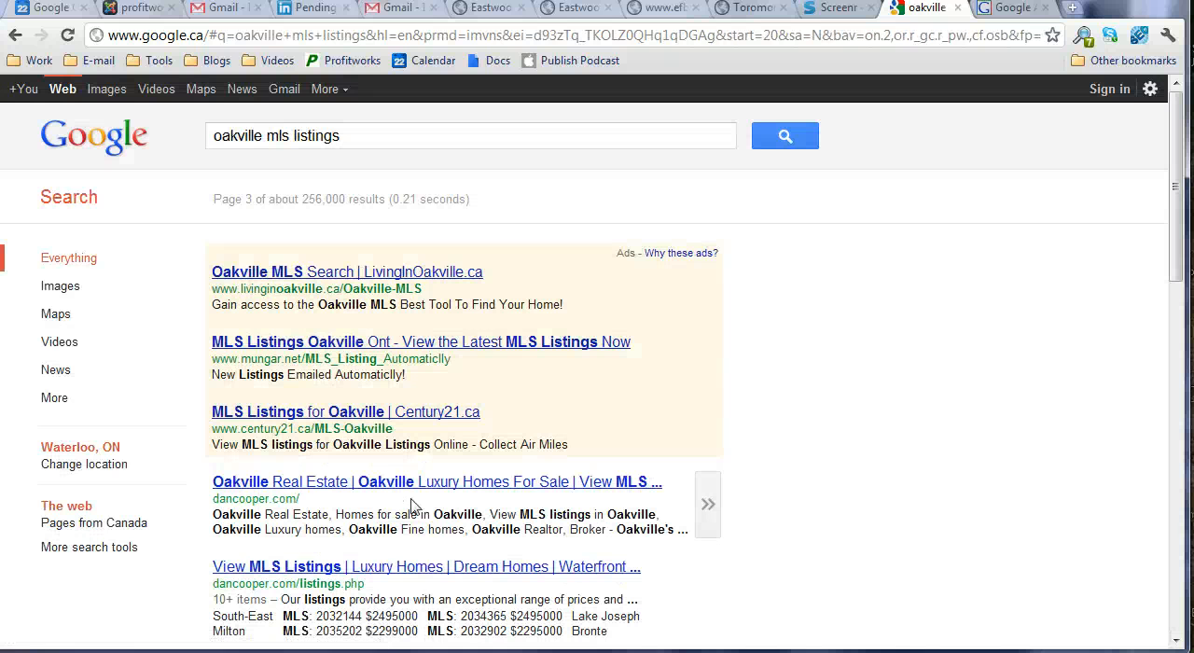
pyautogui.scroll(-3)
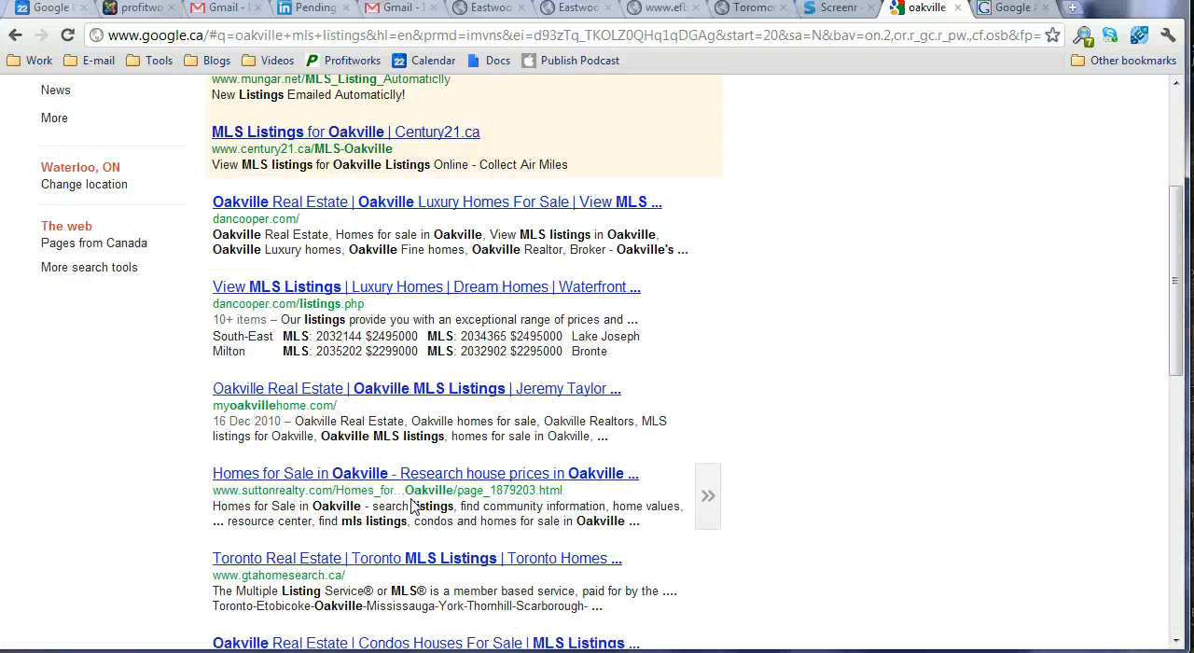
pyautogui.scroll(-3)
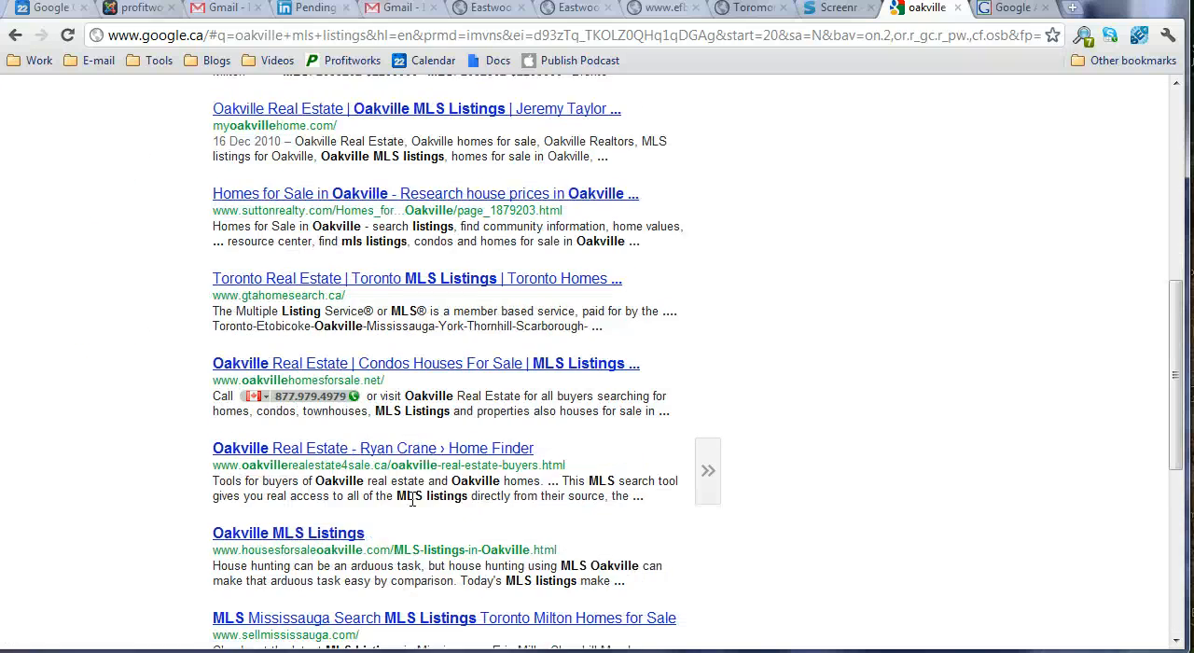
pyautogui.scroll(-3)
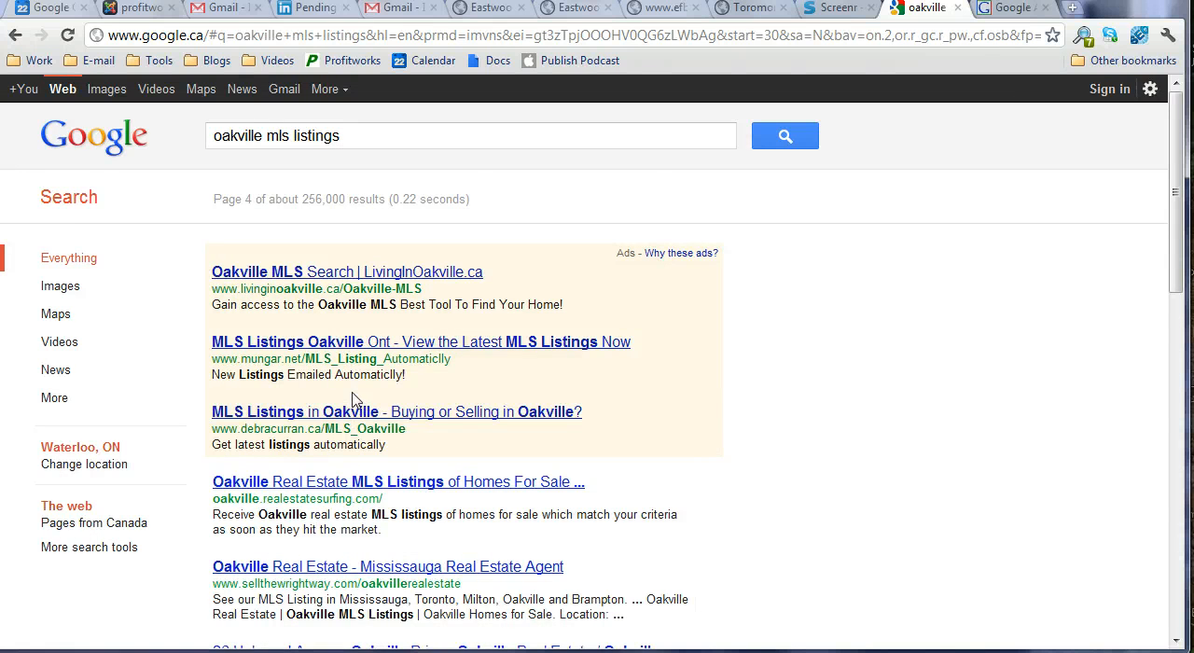
# Scroll page 4 down past the lifeinoakville.com result to the related searches.
pyautogui.scroll(-3)
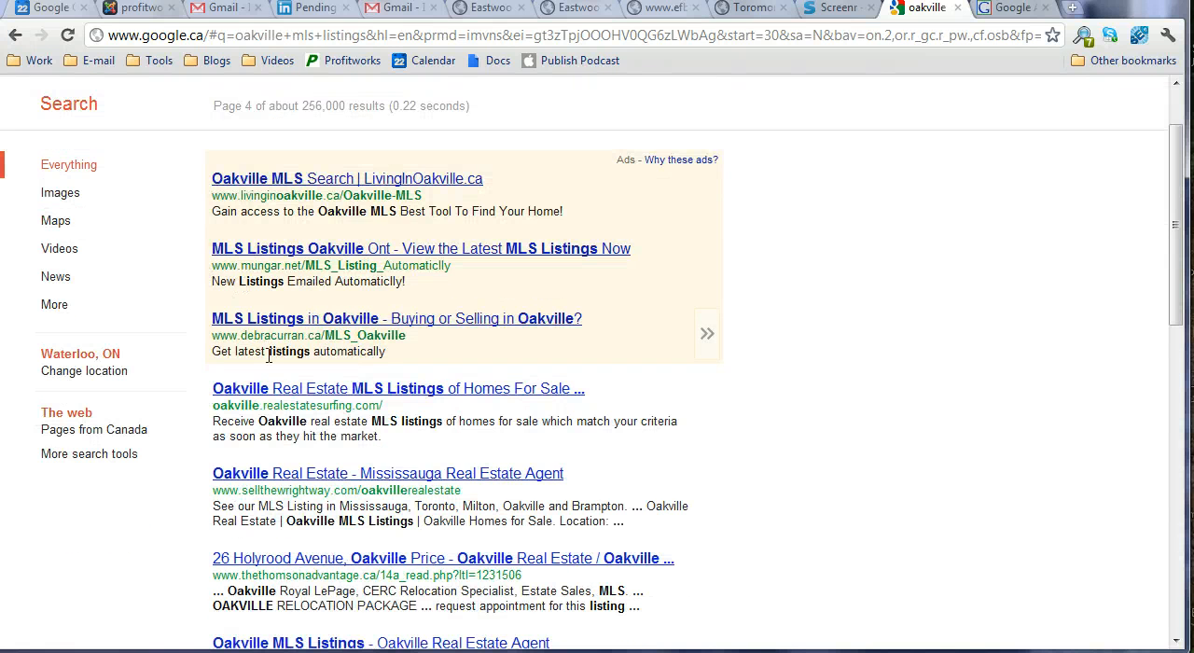
pyautogui.scroll(-3)
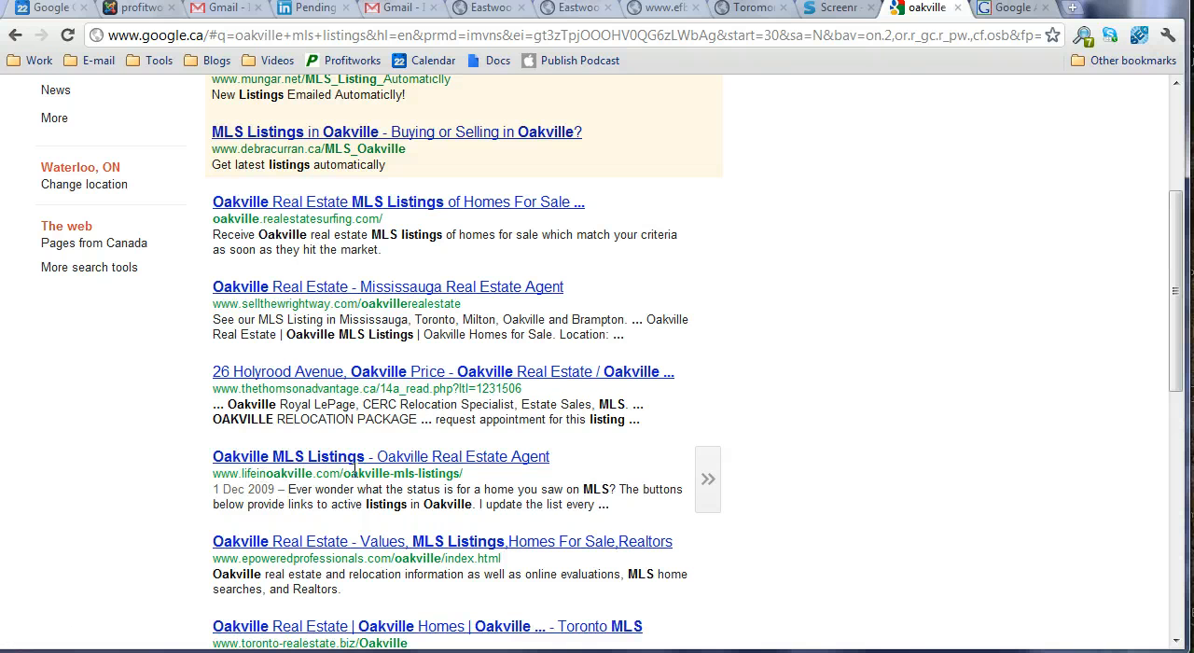
pyautogui.moveTo(457, 470)
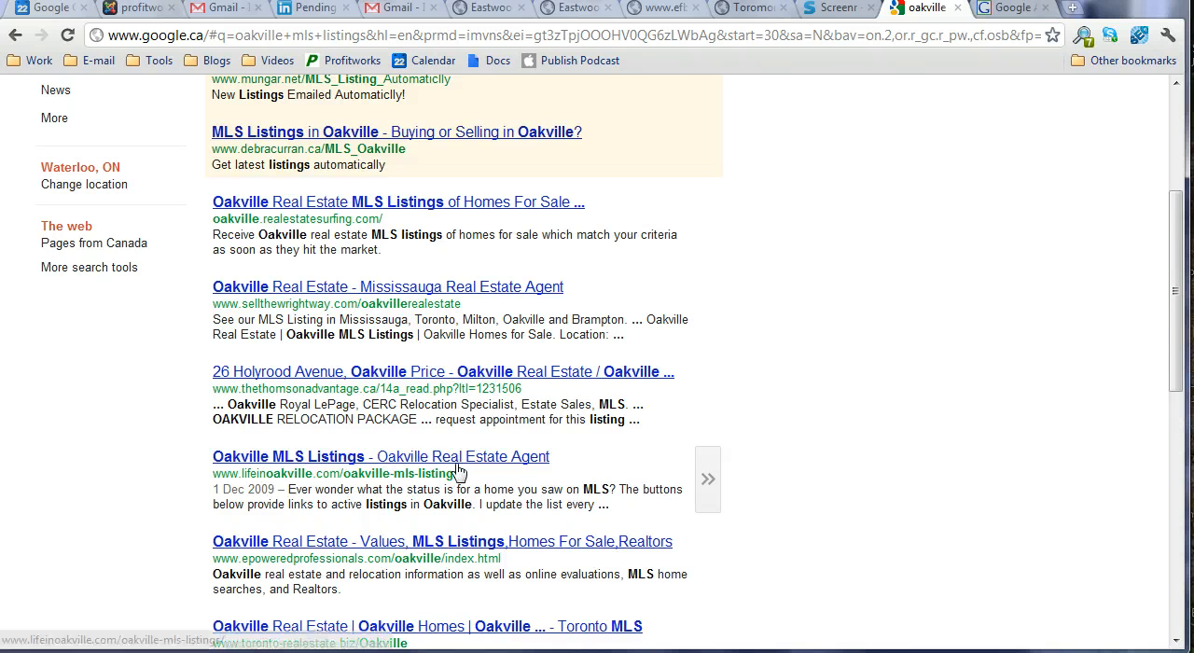
pyautogui.scroll(-3)
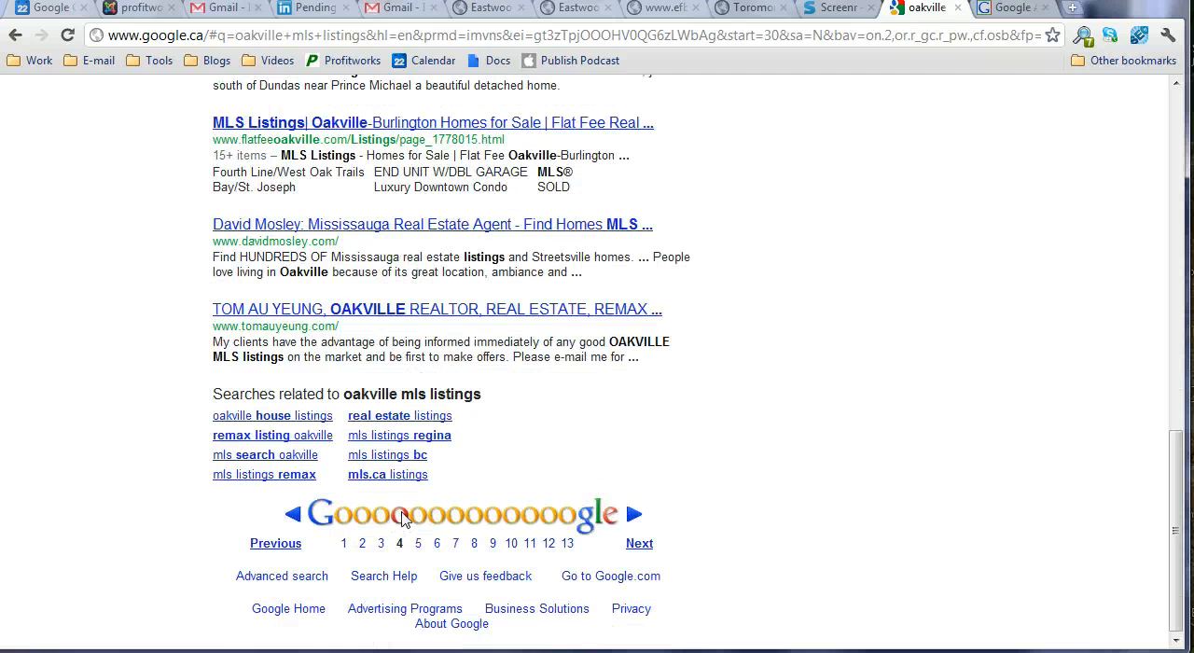
pyautogui.moveTo(237, 382)
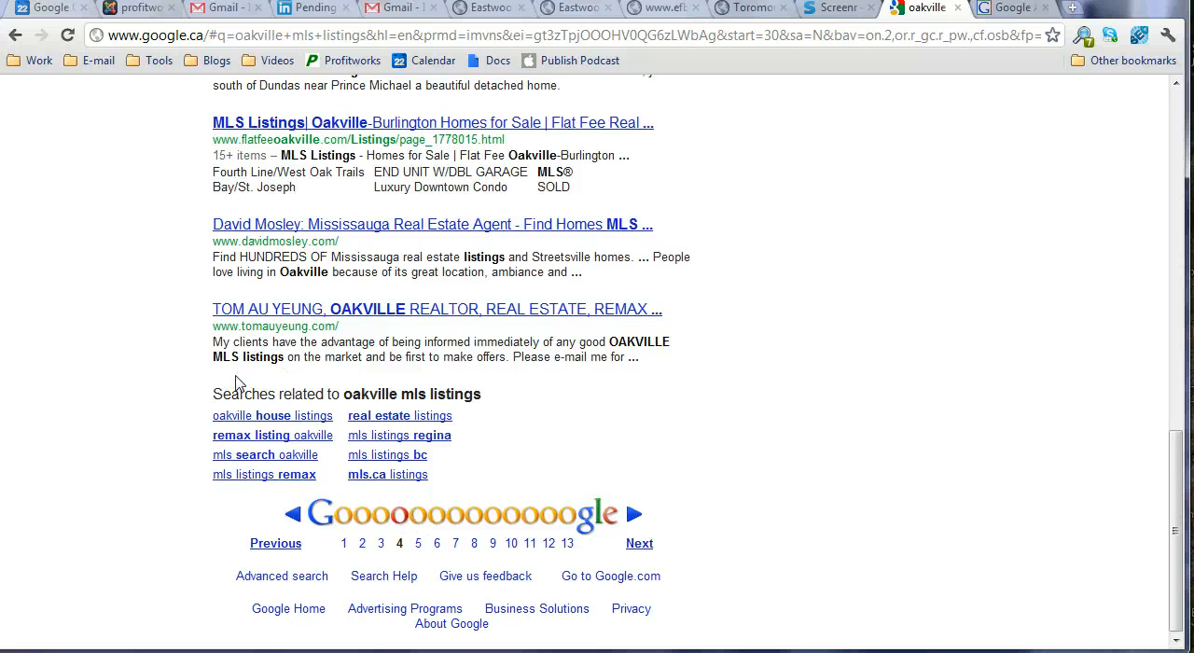
pyautogui.moveTo(235, 382)
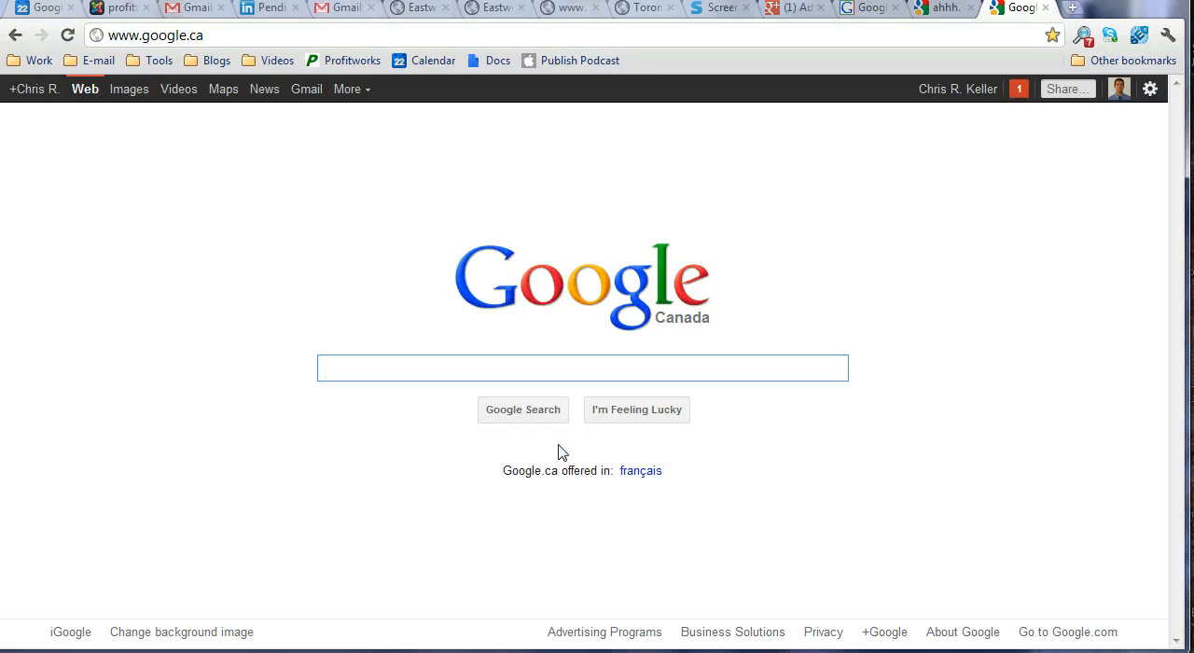
pyautogui.write('world changing technology')
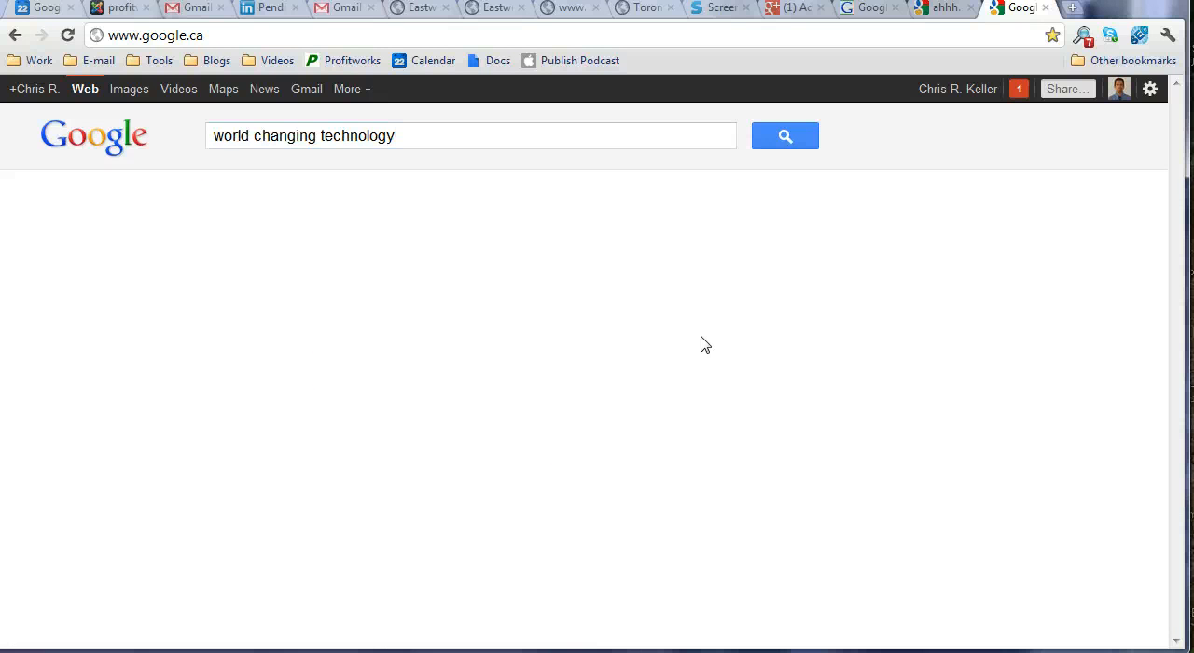
pyautogui.click(785, 135)
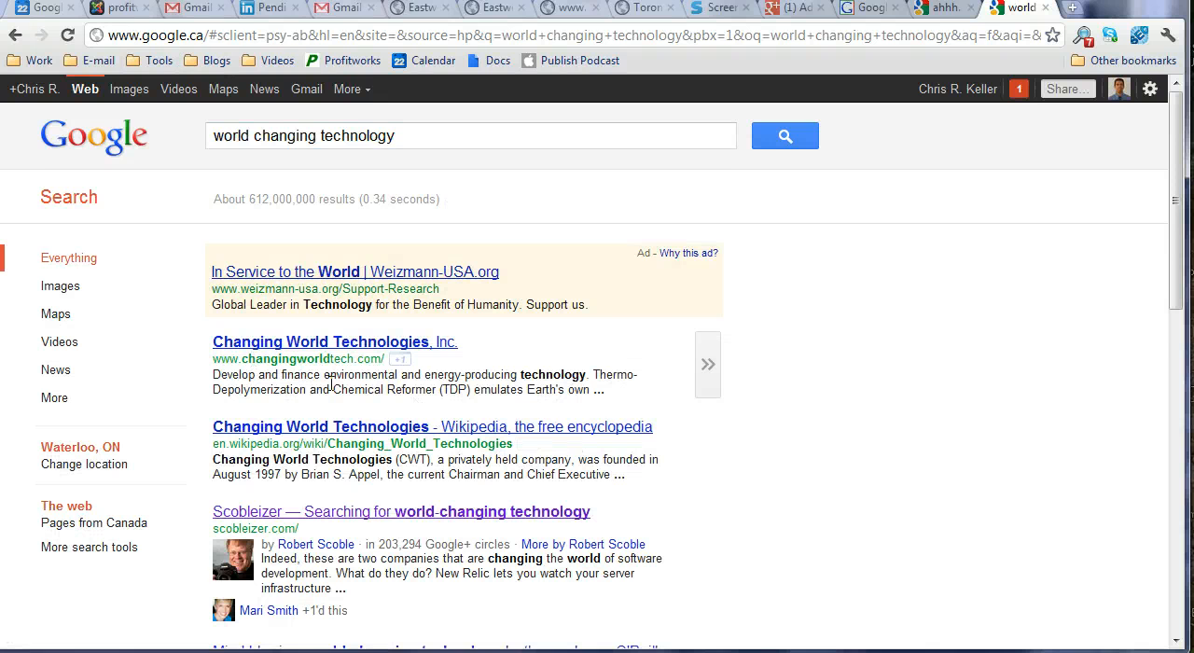
pyautogui.scroll(-3)
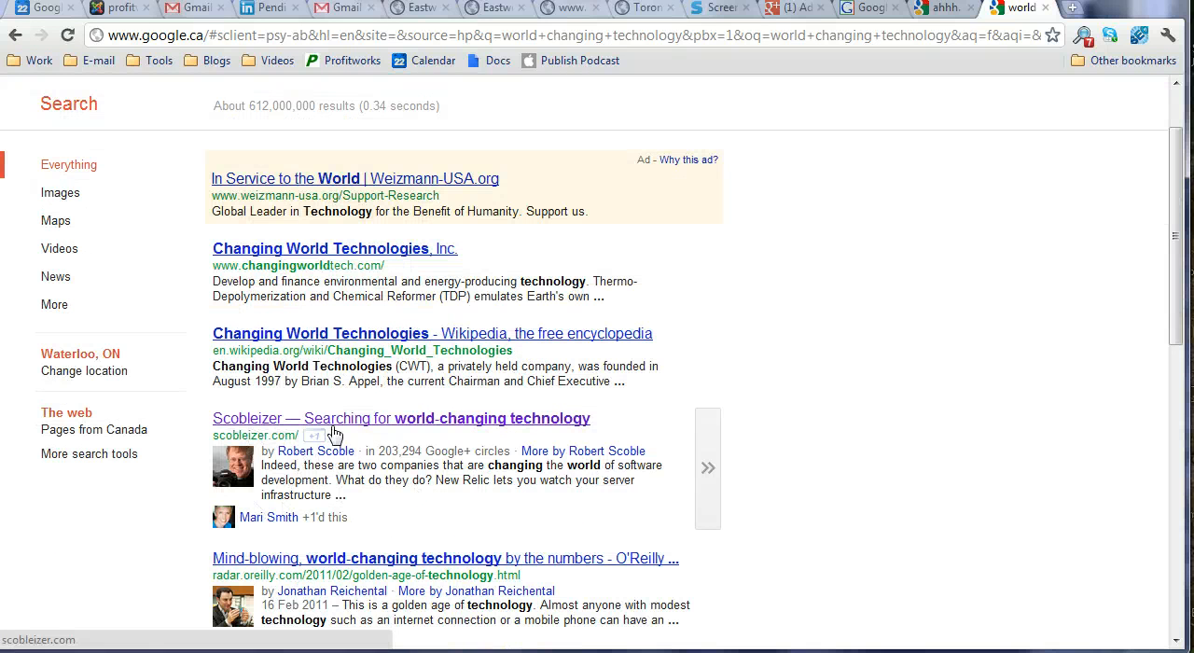
pyautogui.moveTo(252, 544)
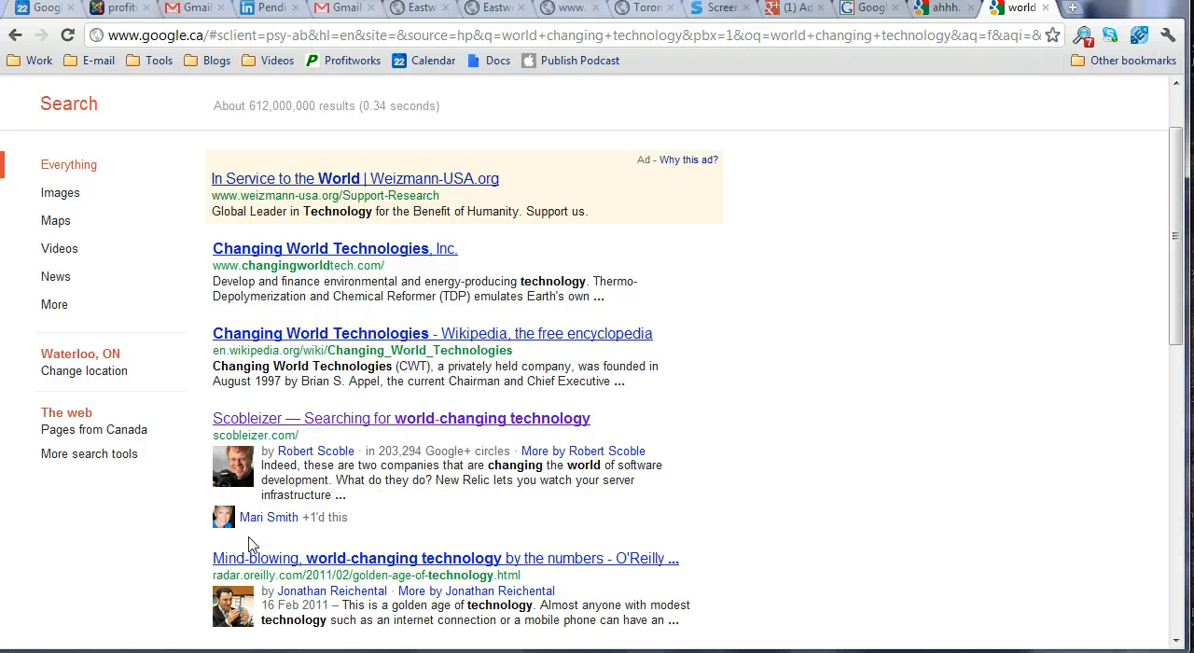
pyautogui.moveTo(457, 543)
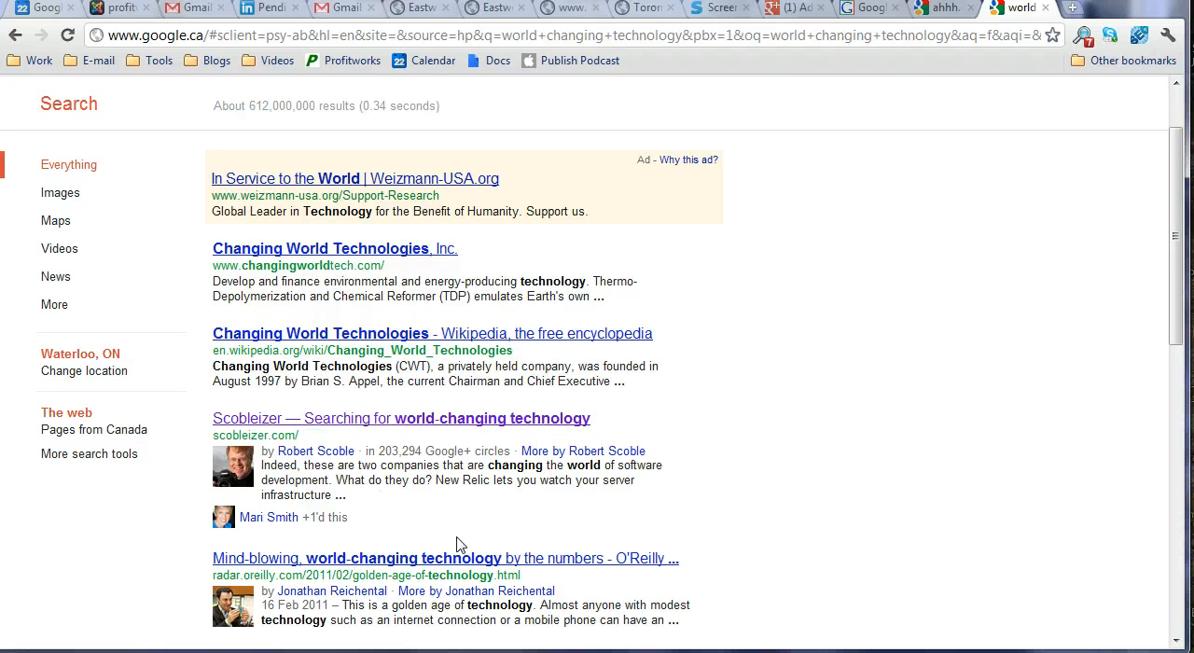
pyautogui.moveTo(441, 538)
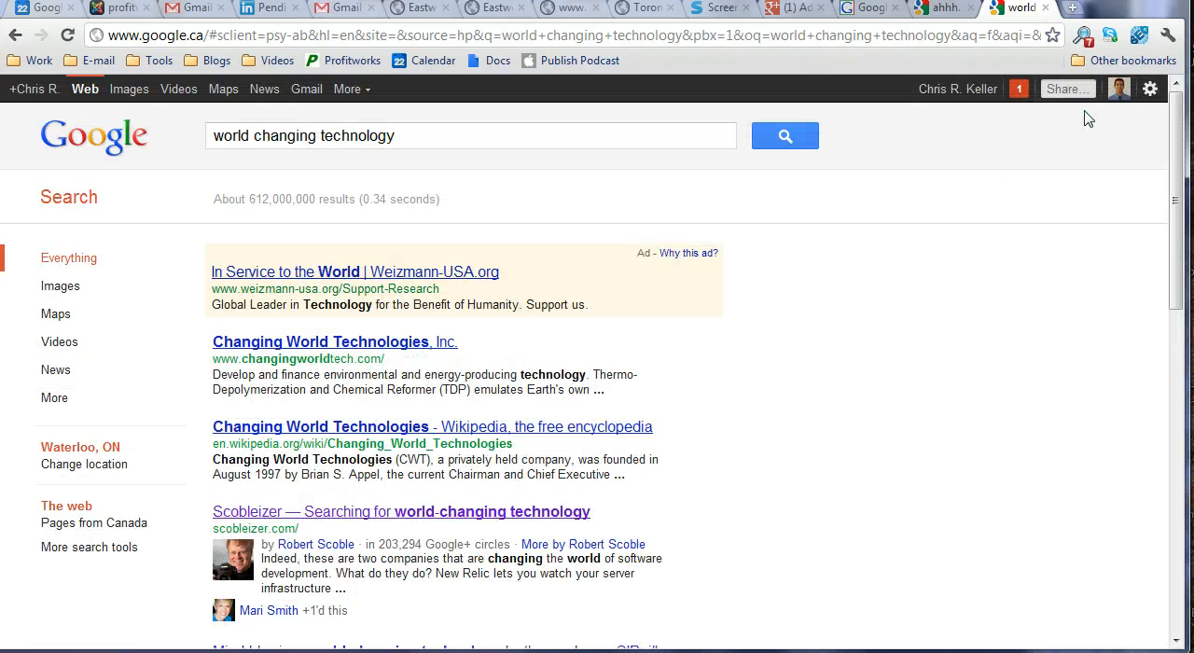
# Sign out from the profile menu and review the 'world changing technology' results.
pyautogui.click(1118, 88)
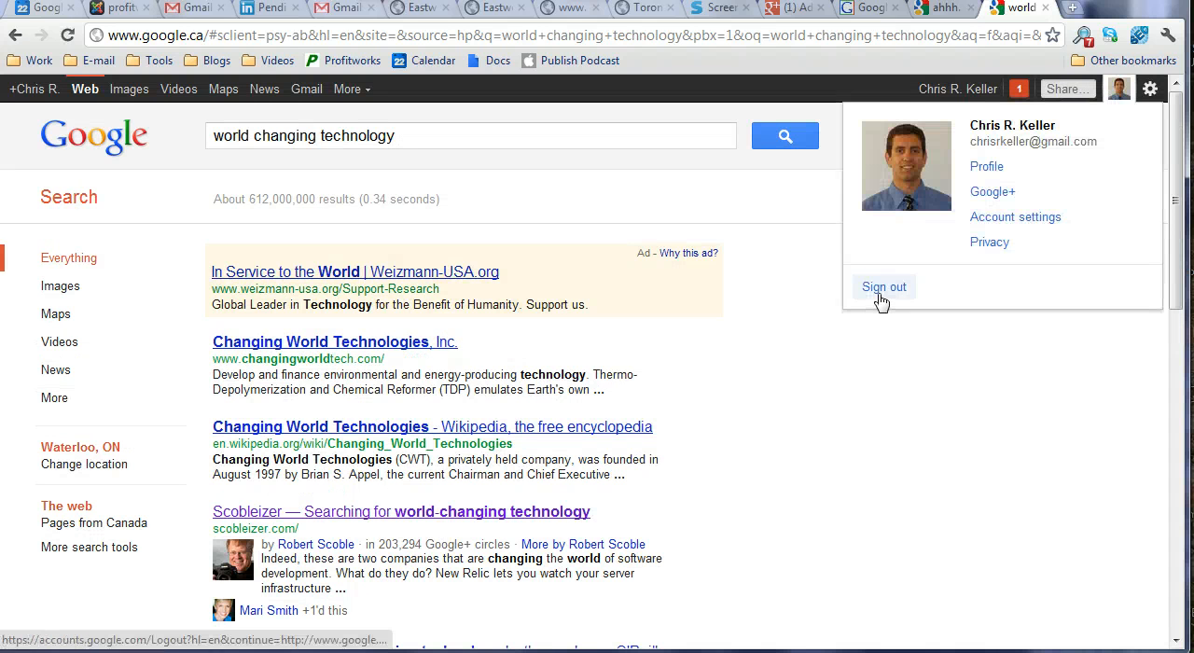
pyautogui.click(884, 286)
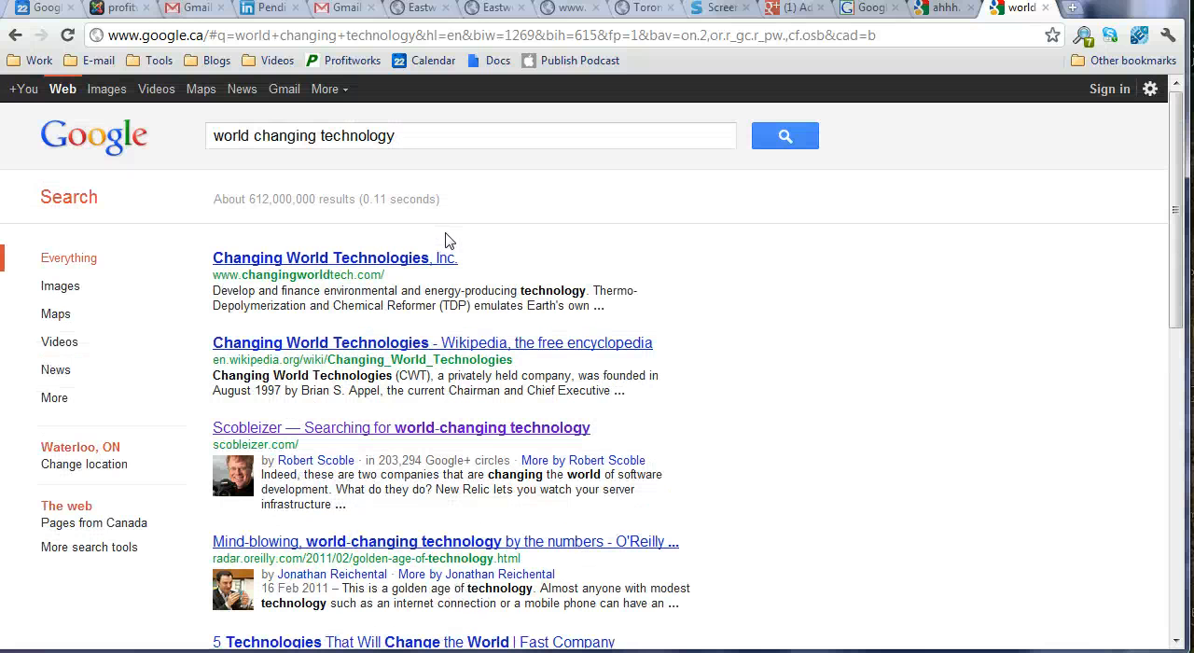
pyautogui.scroll(-3)
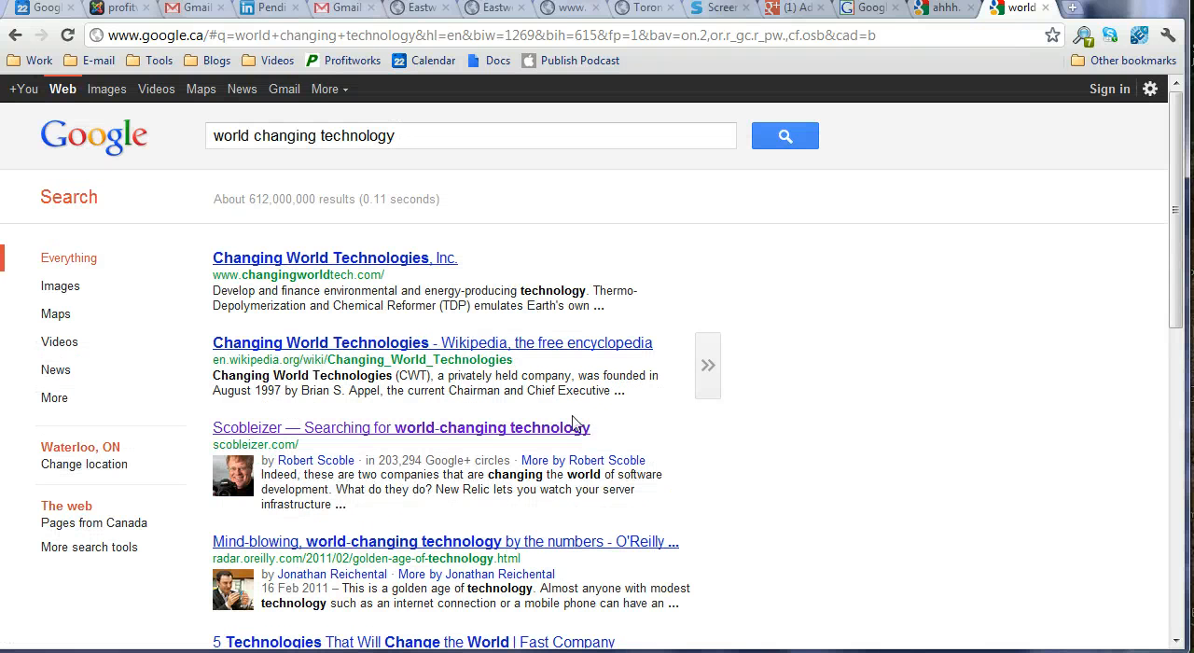
pyautogui.moveTo(350, 438)
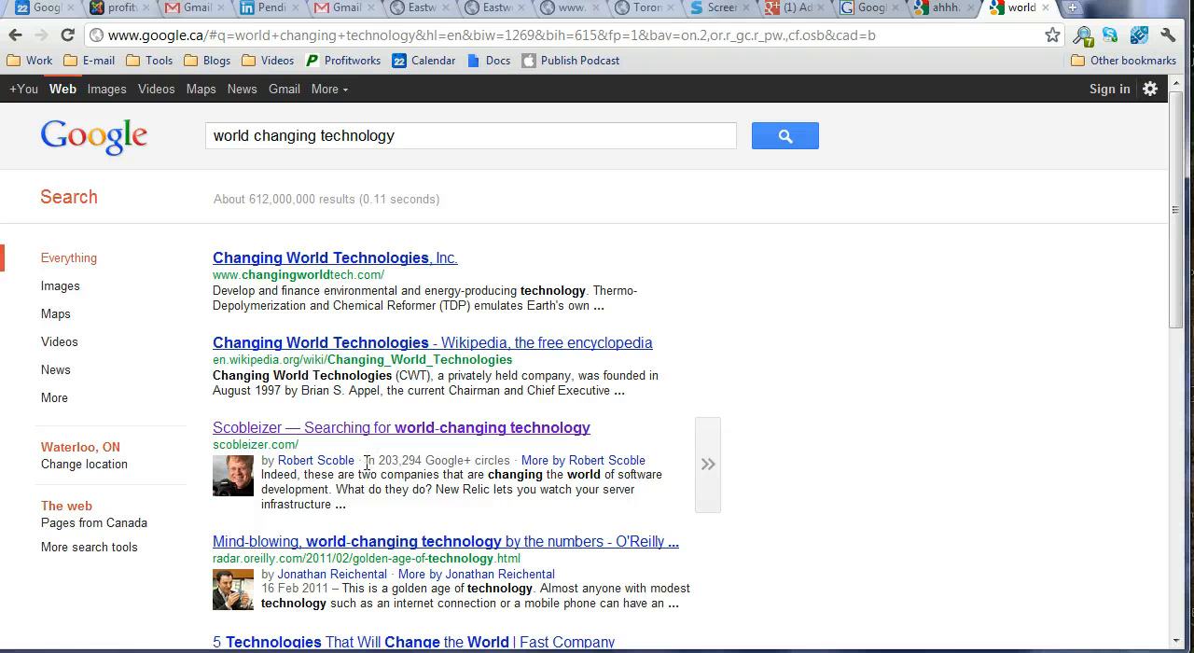
pyautogui.moveTo(397, 477)
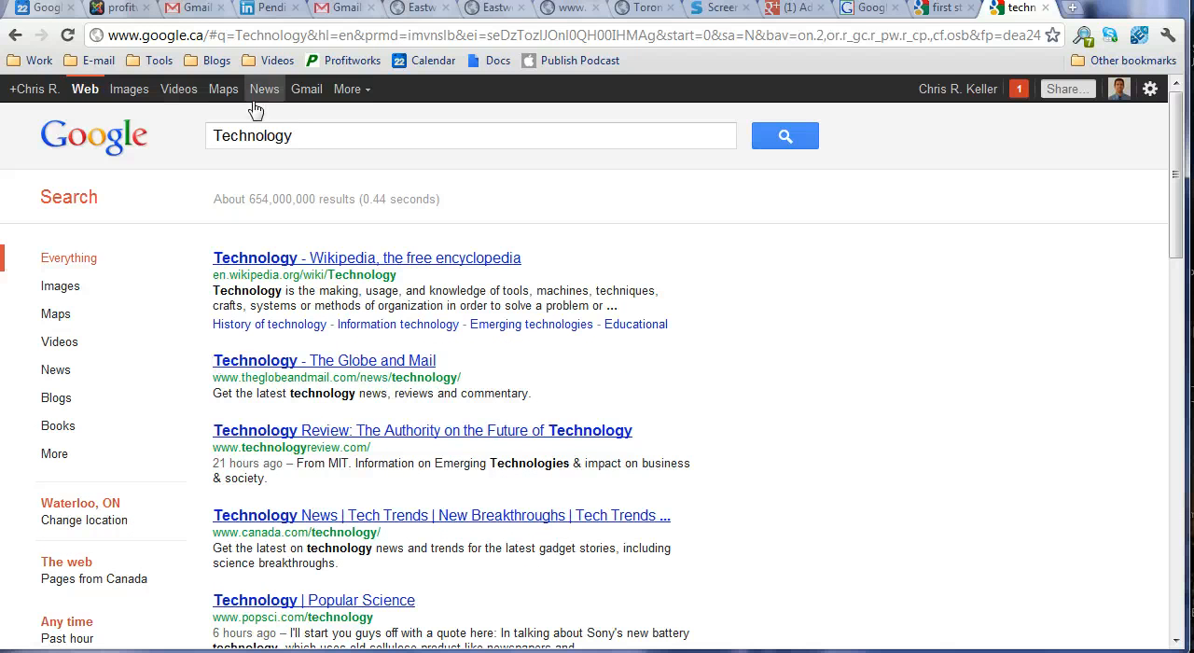
pyautogui.moveTo(362, 324)
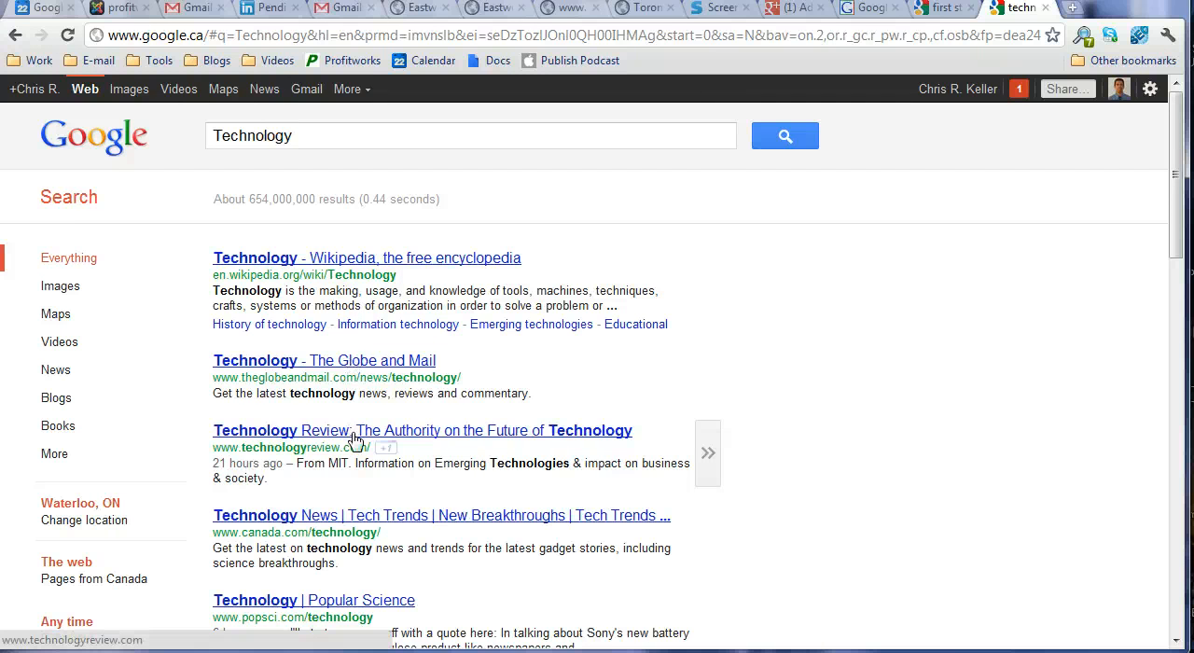
pyautogui.scroll(-3)
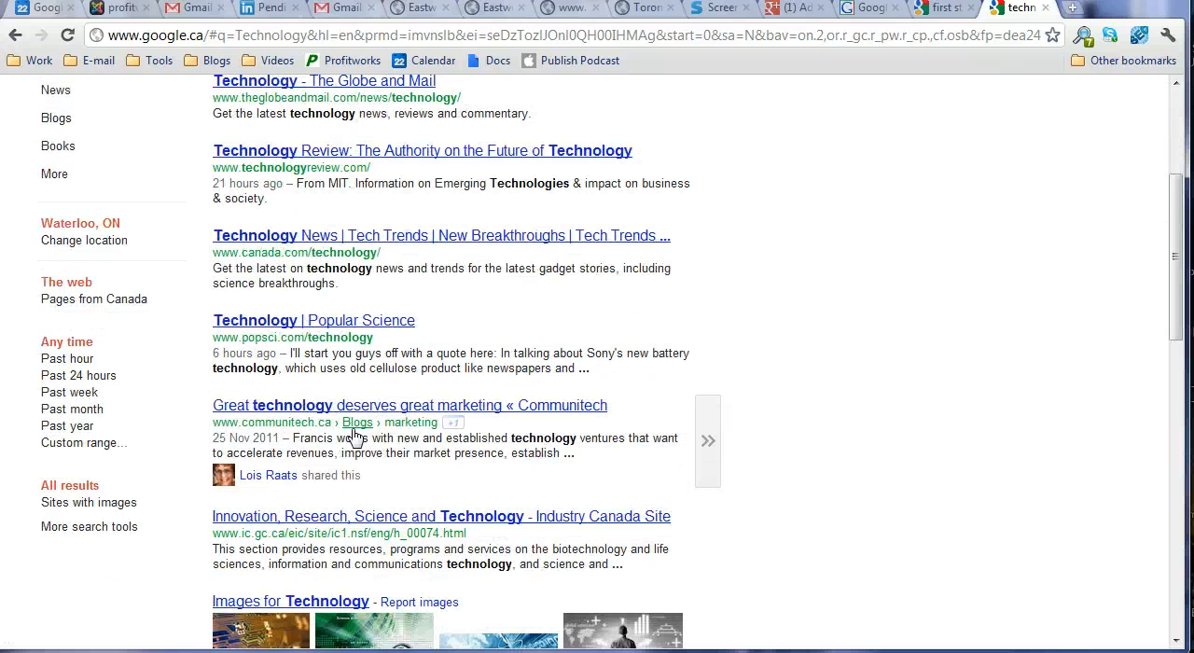
pyautogui.moveTo(268, 475)
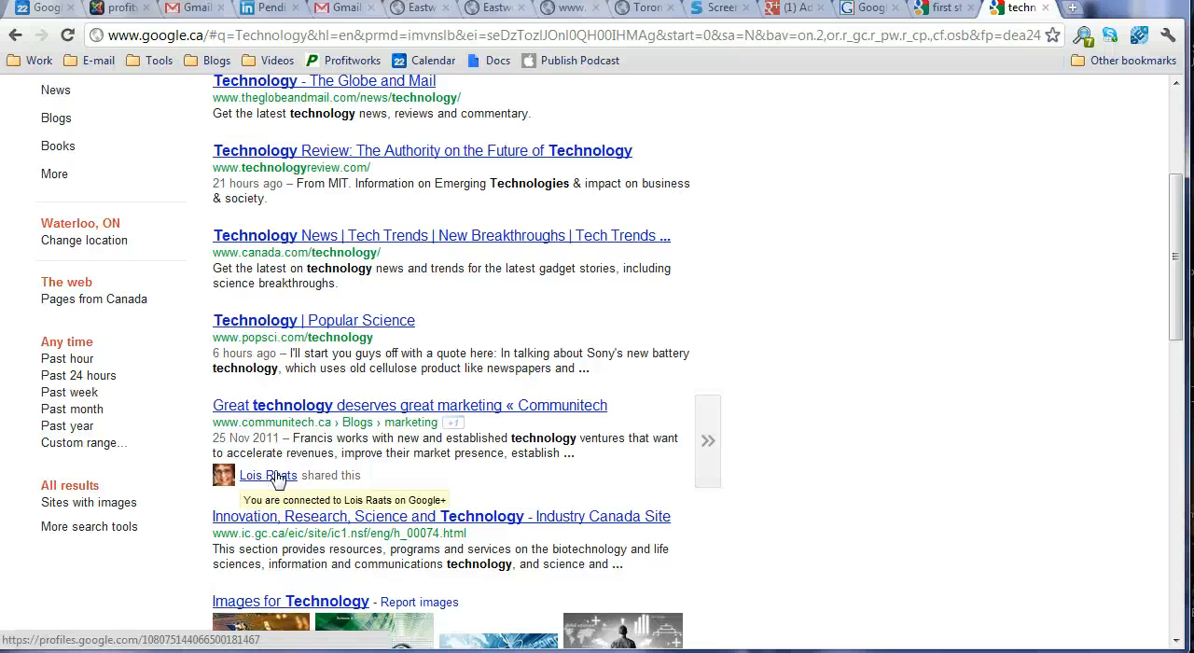
pyautogui.scroll(3)
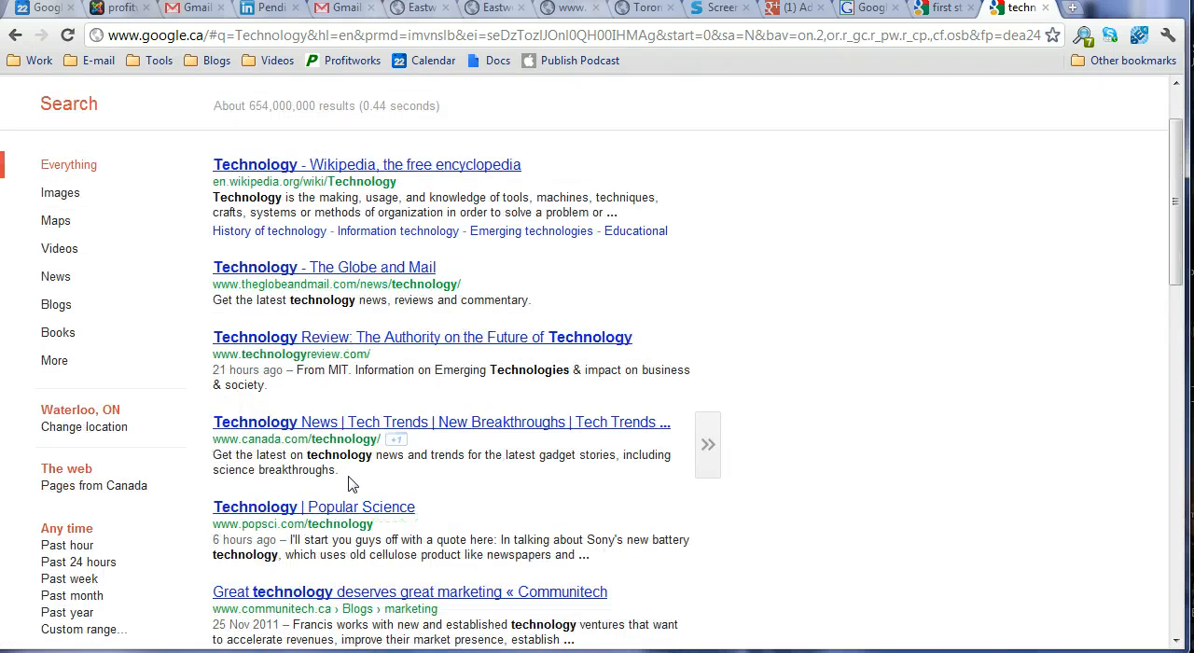
pyautogui.scroll(-3)
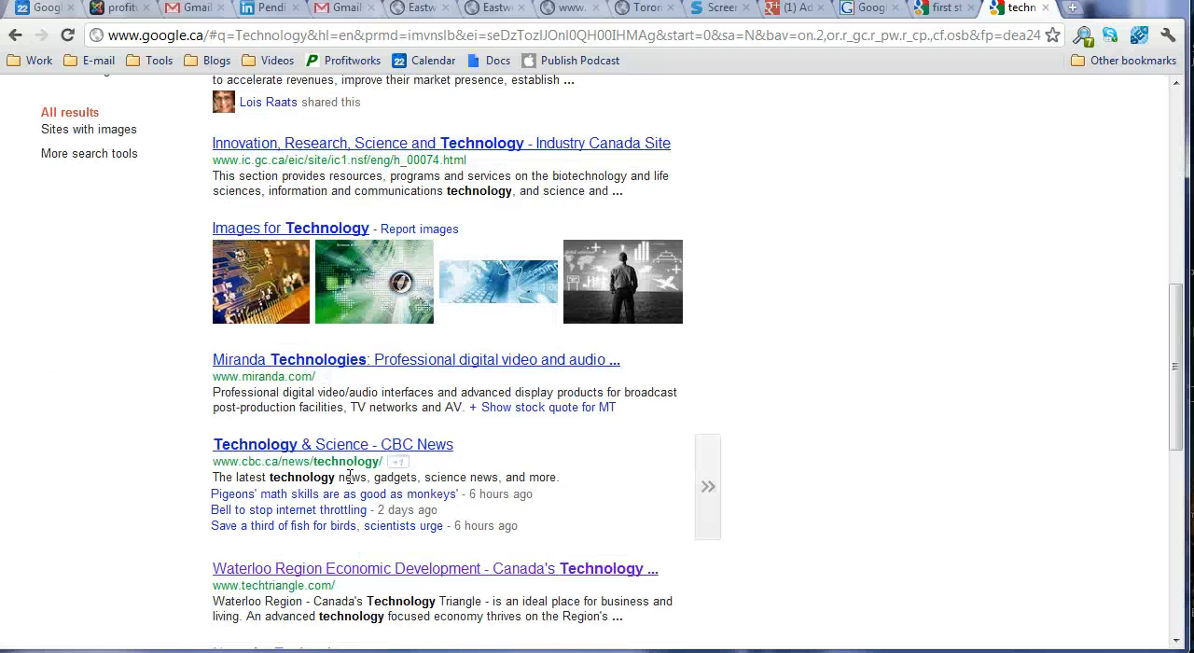
pyautogui.scroll(-3)
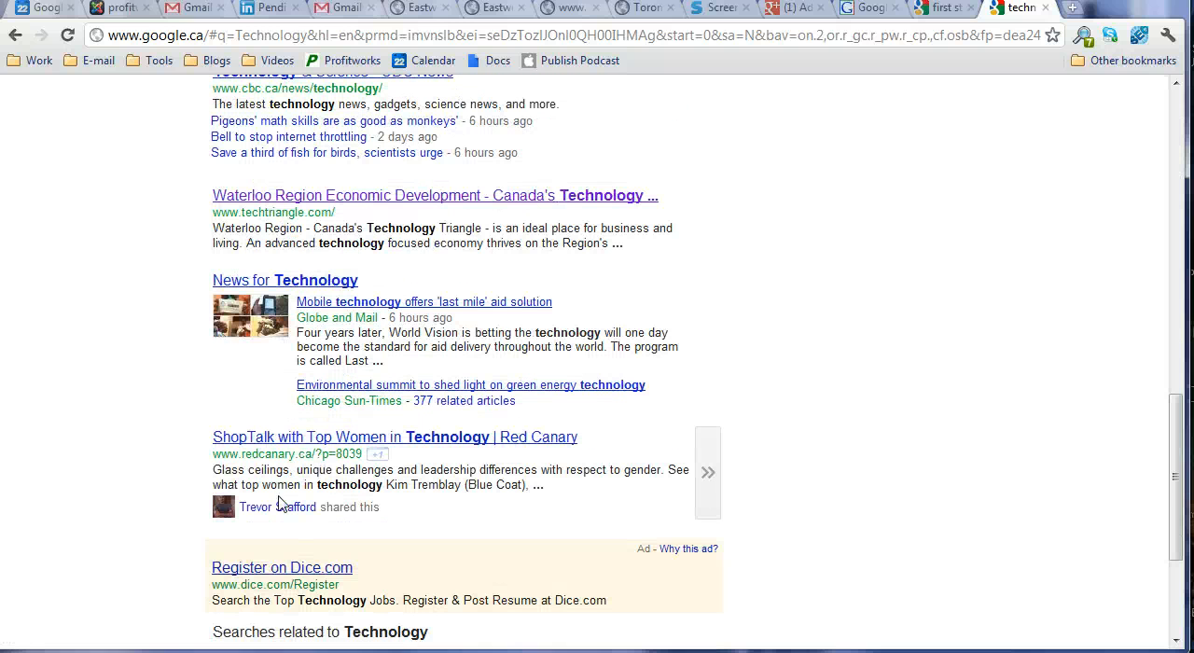
pyautogui.moveTo(277, 506)
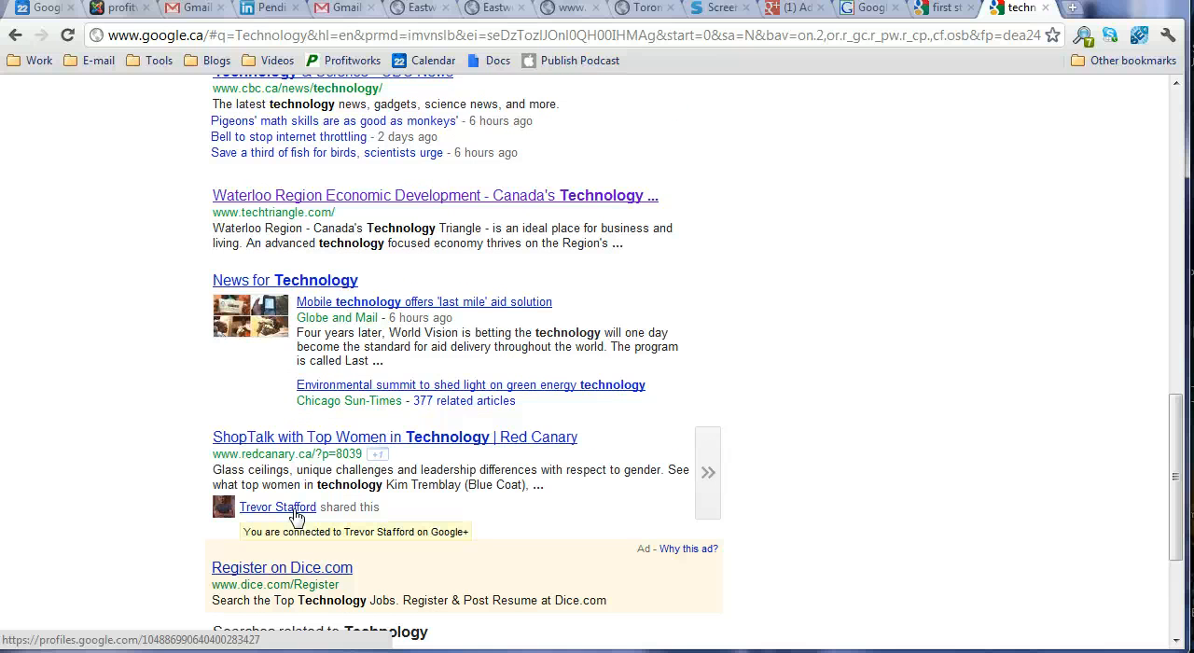
pyautogui.scroll(3)
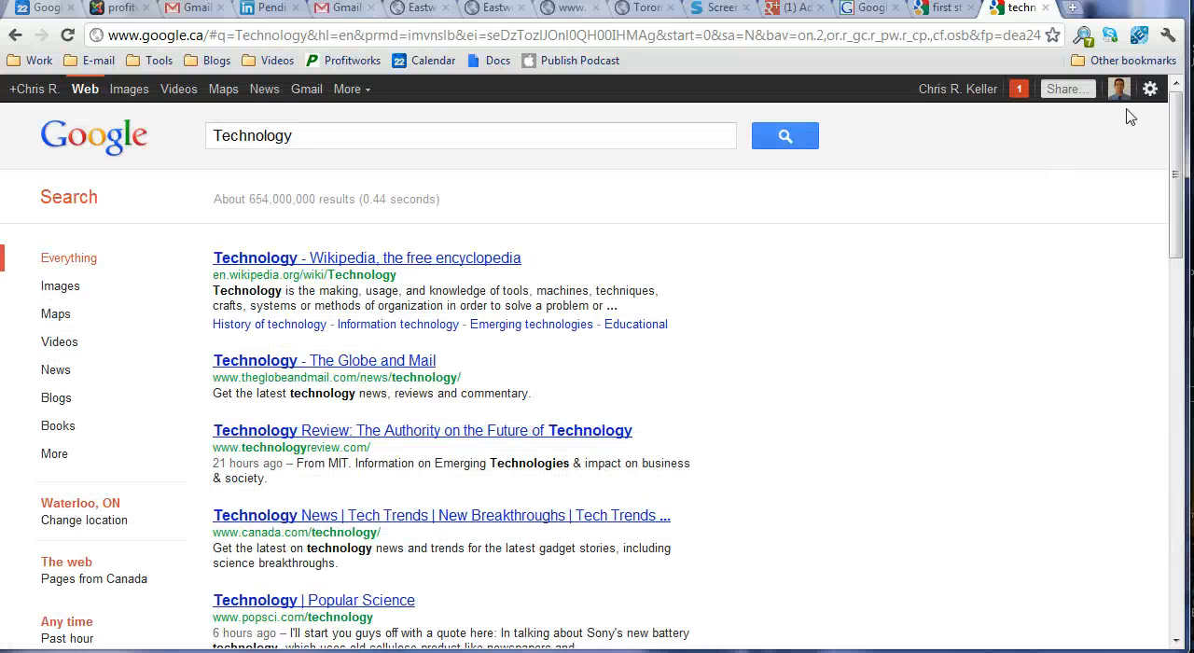
# Sign out and scroll through the 'Technology' results, now without shared-by-contacts notes.
pyautogui.click(1118, 88)
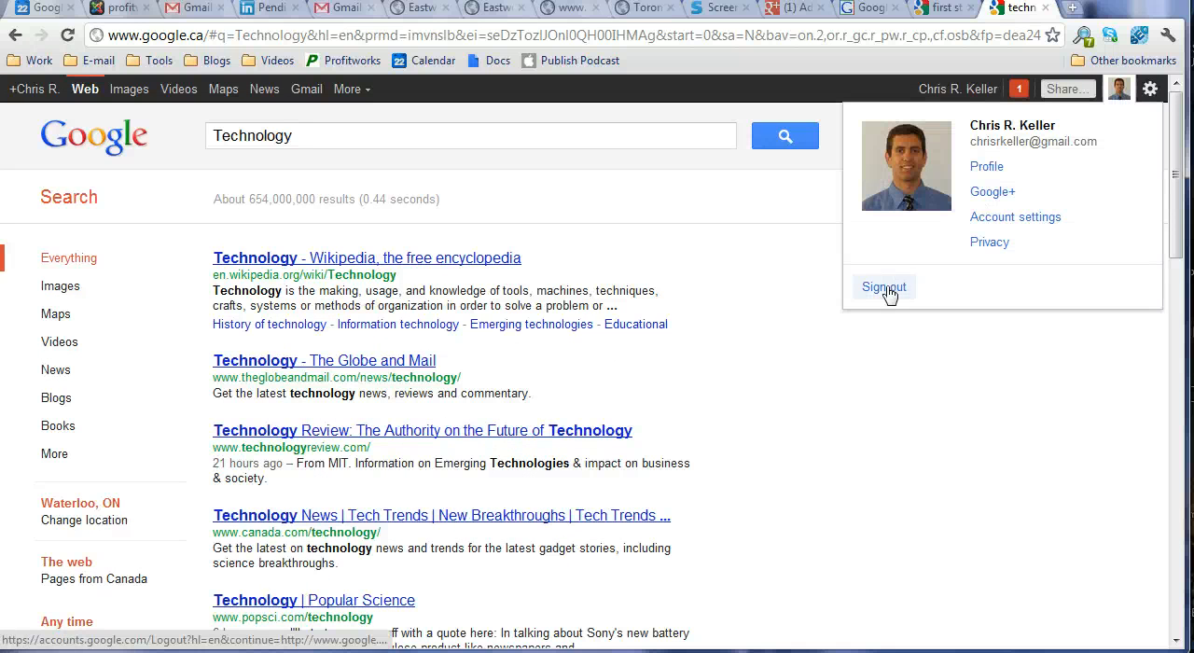
pyautogui.click(885, 286)
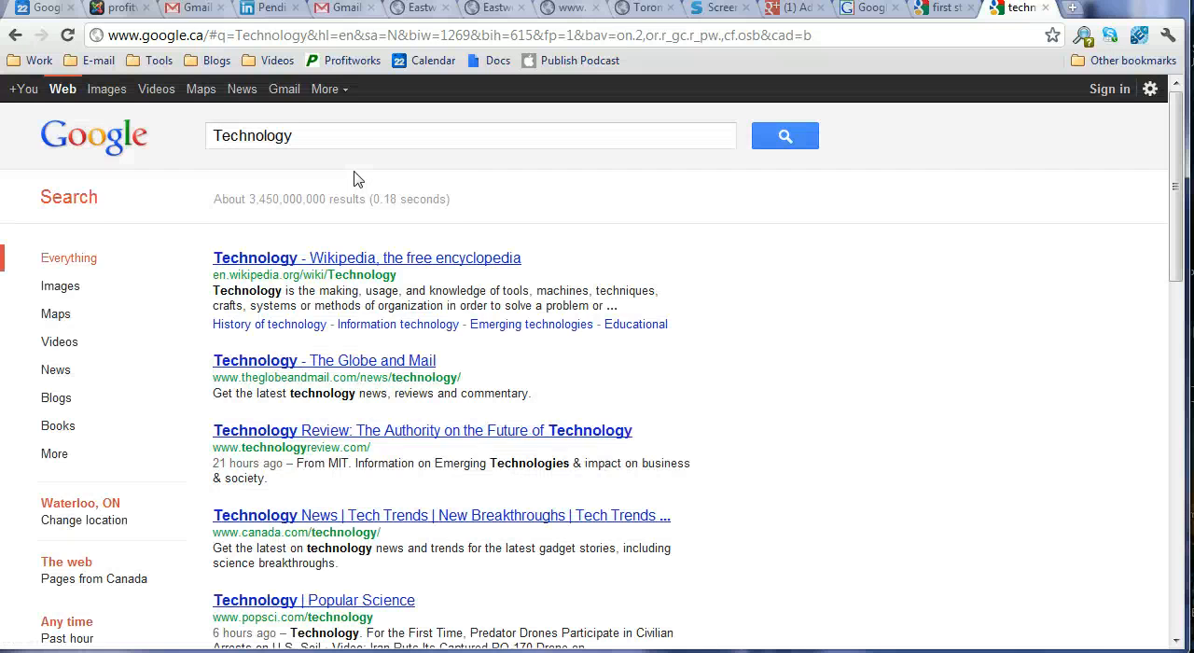
pyautogui.scroll(-3)
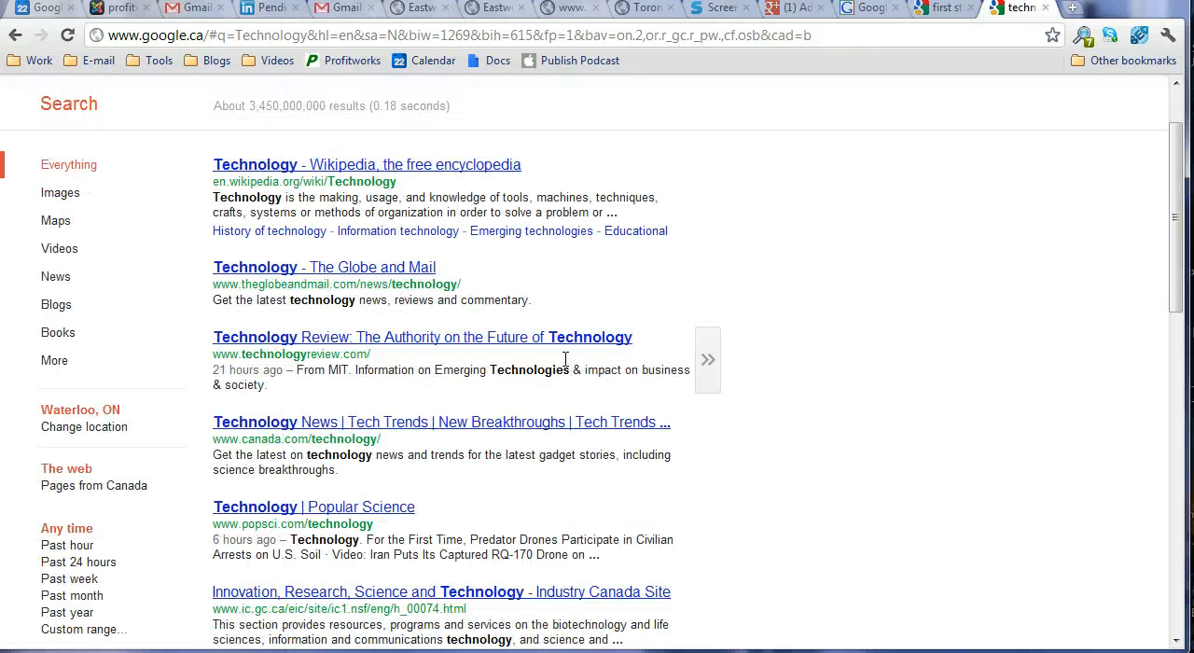
pyautogui.scroll(-3)
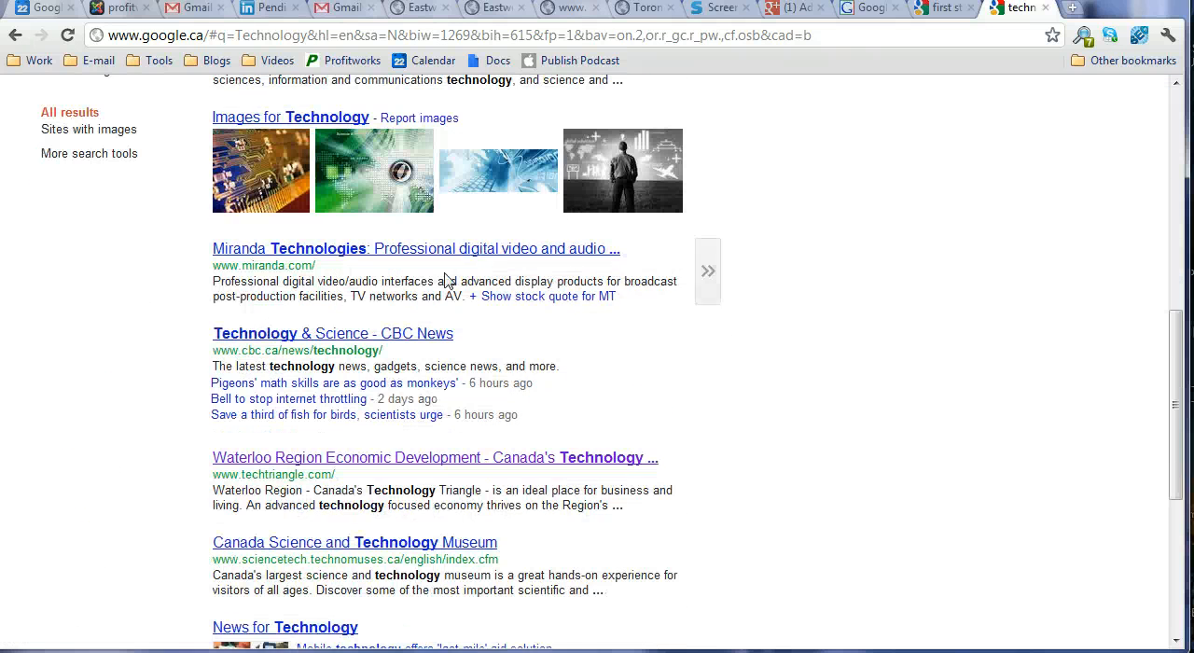
pyautogui.scroll(-3)
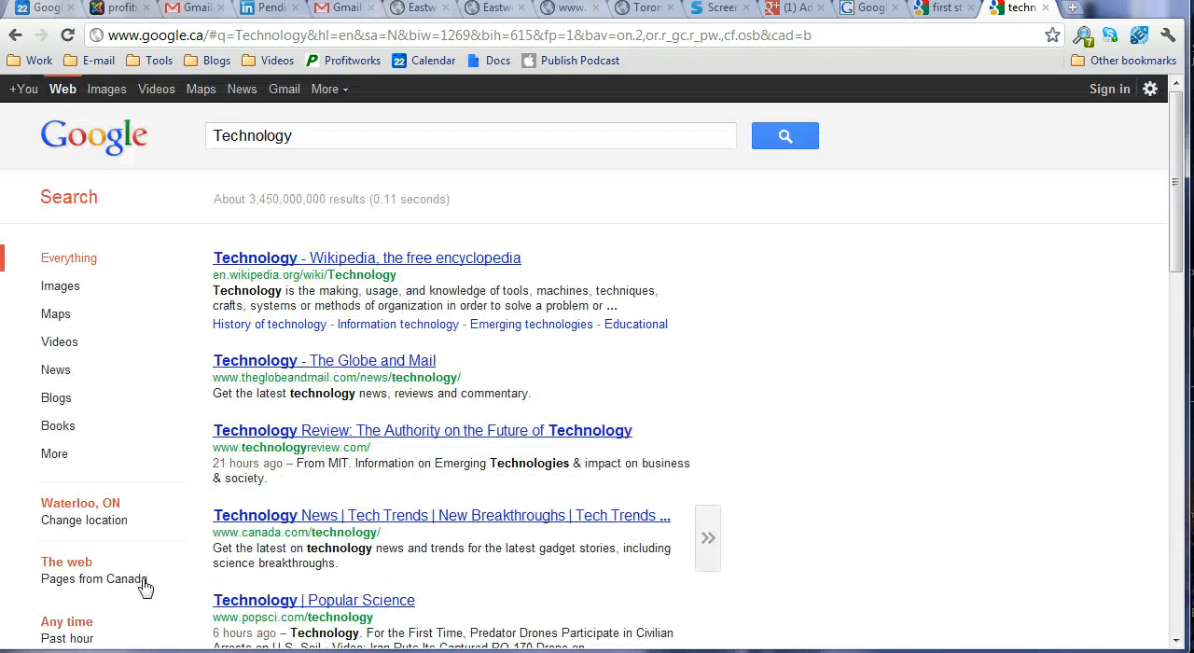
pyautogui.scroll(-3)
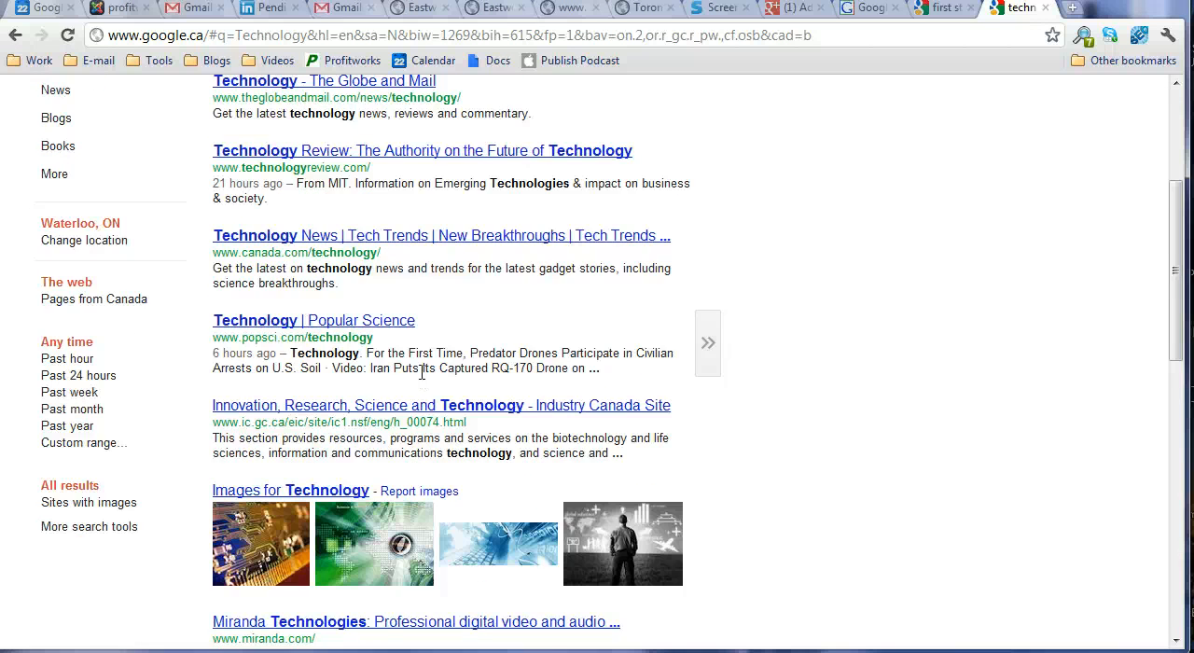
pyautogui.scroll(-3)
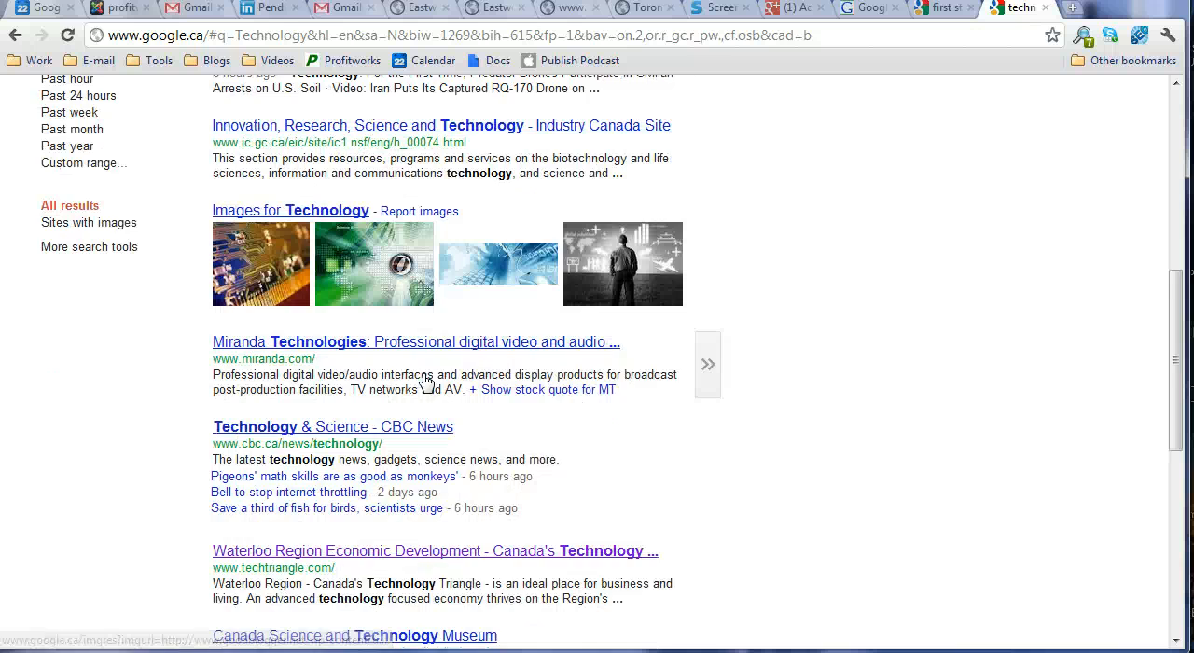
pyautogui.scroll(-3)
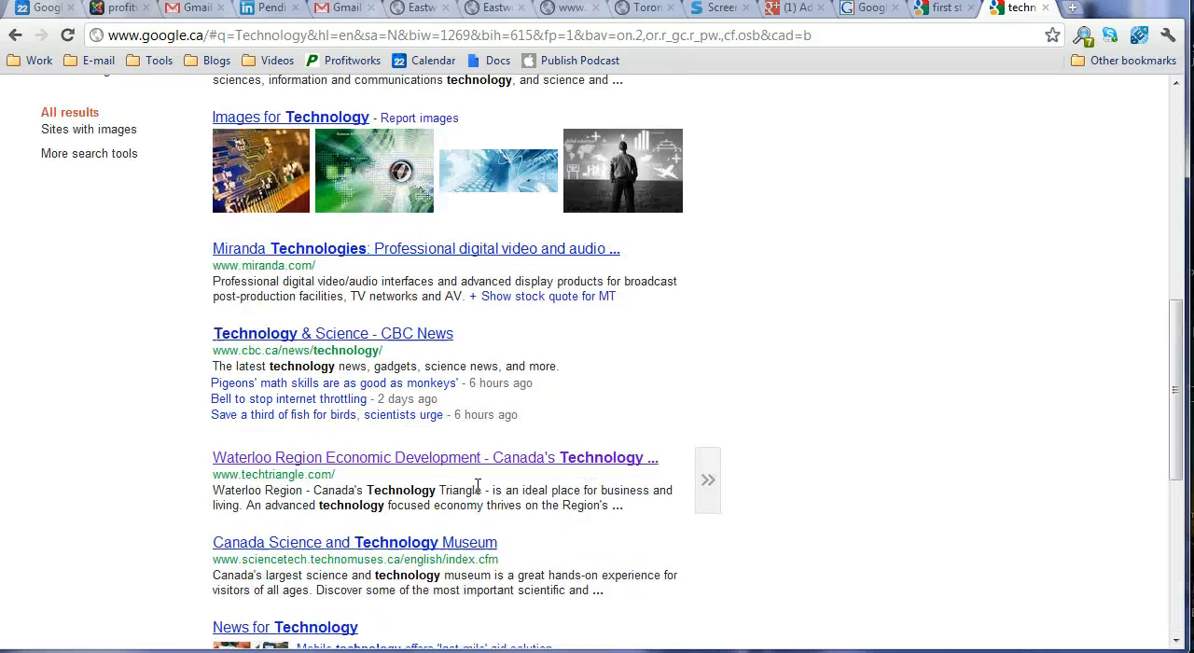
# Open page 2 of the signed-out 'Technology' results and scroll down.
pyautogui.click(707, 479)
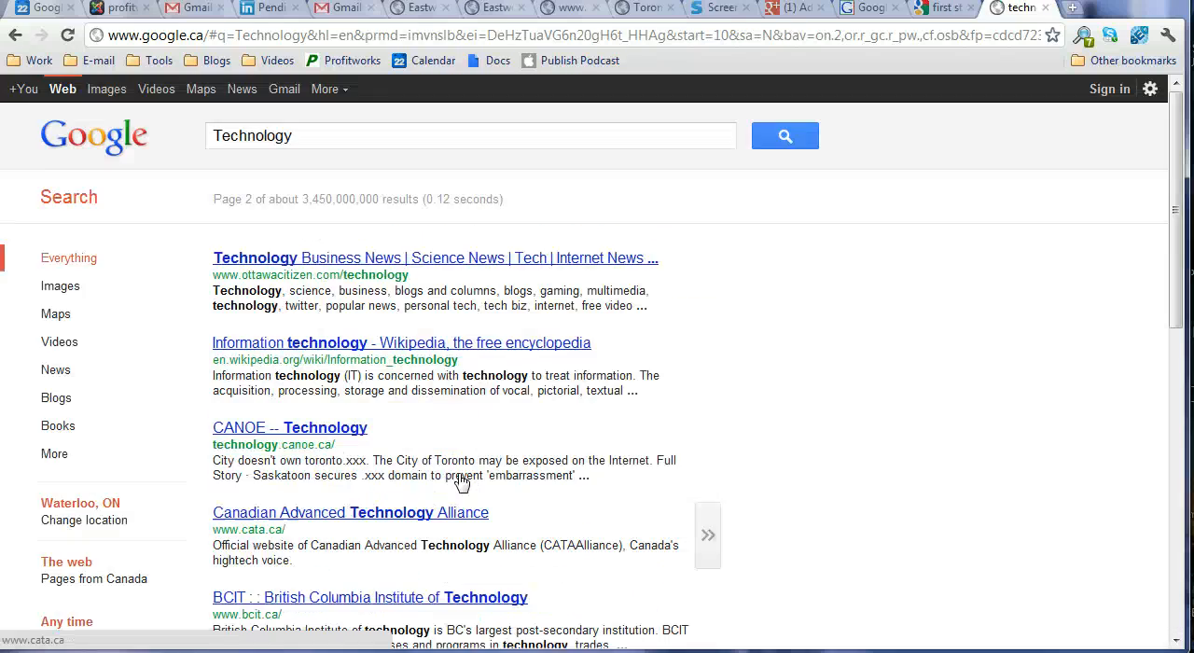
pyautogui.scroll(-3)
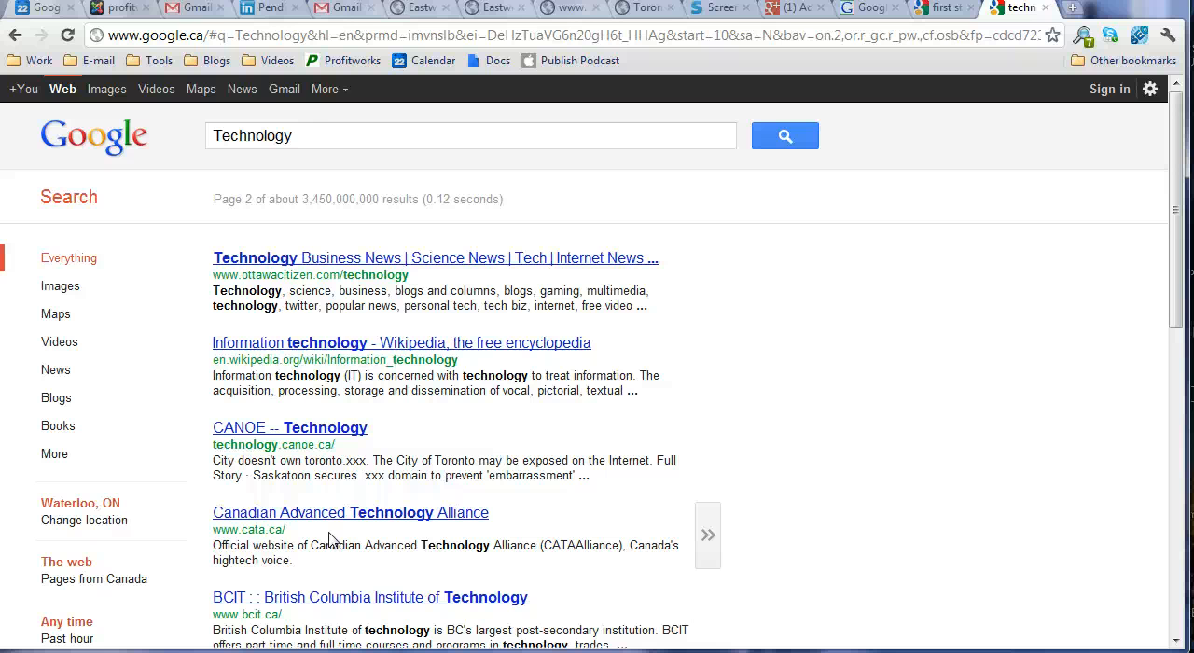
pyautogui.moveTo(7, 635)
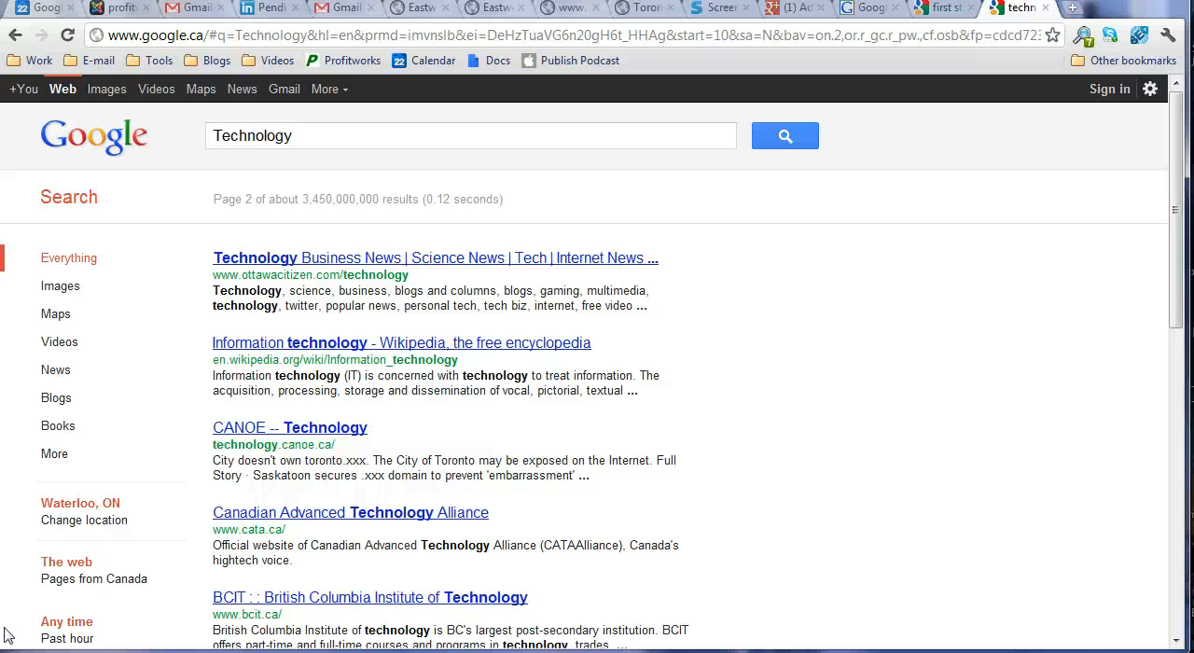